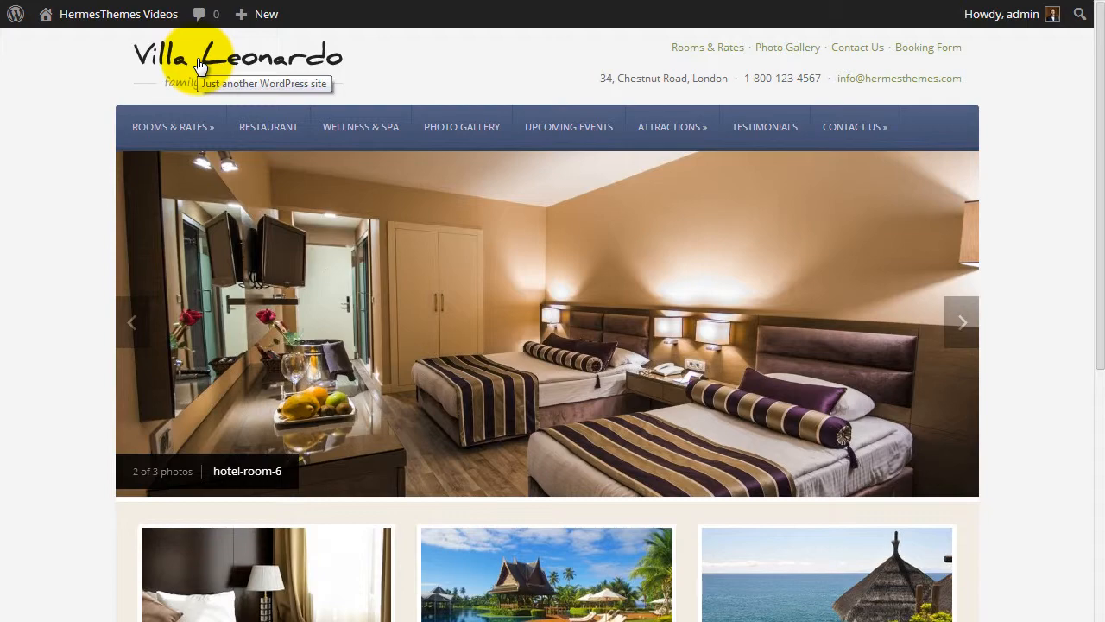
# Open Rooms & Rates and scroll through the Junior Suite and Standard Double Room listings.
pyautogui.click(961, 322)
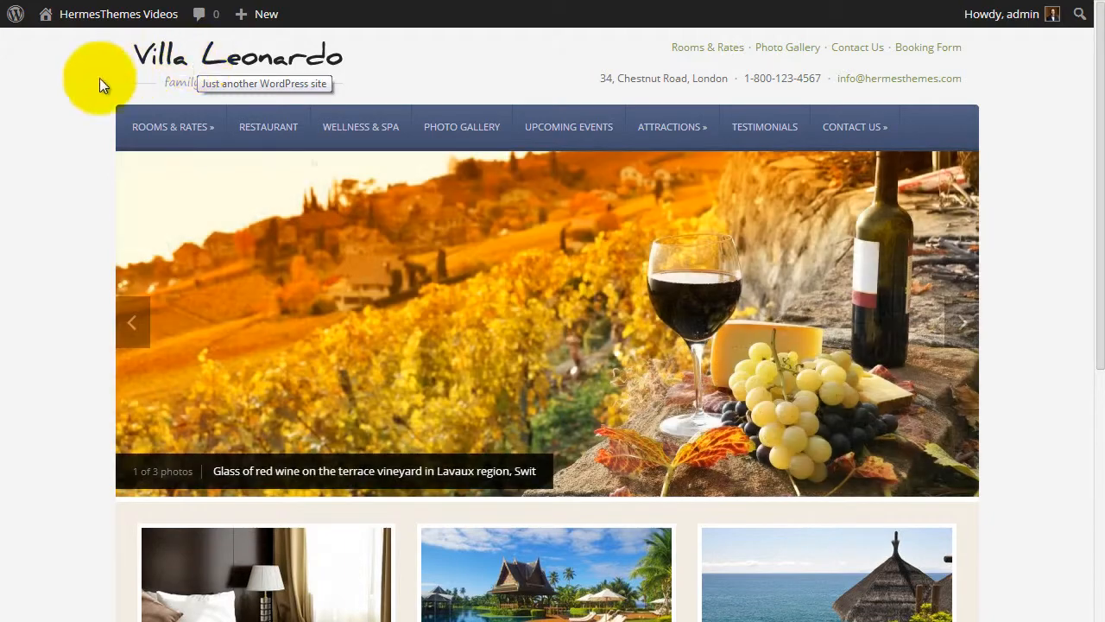
pyautogui.click(169, 127)
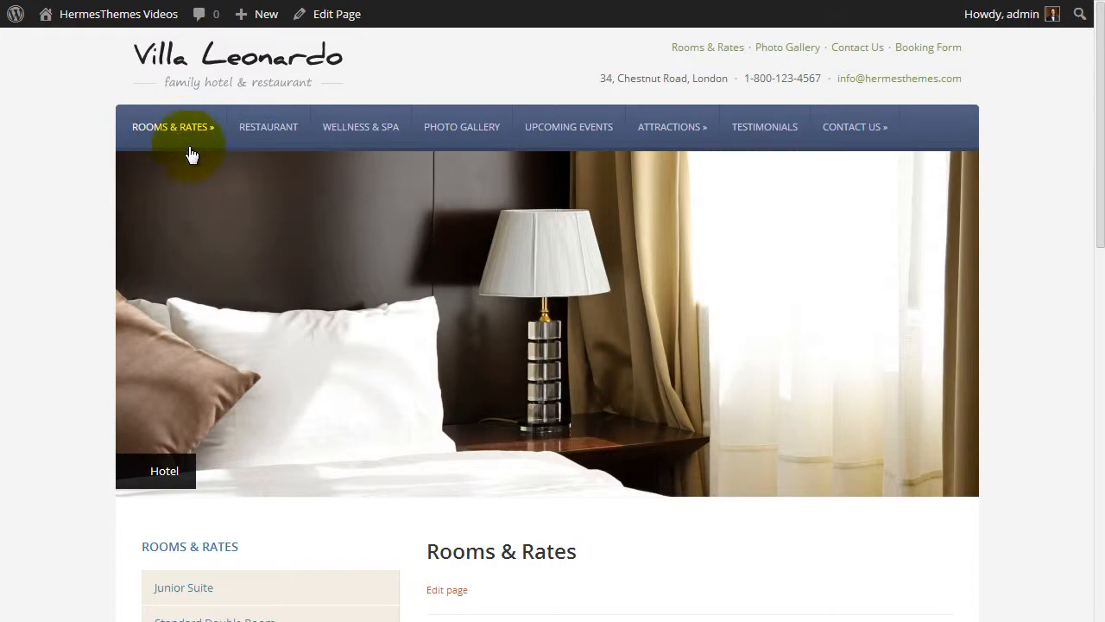
pyautogui.scroll(-3)
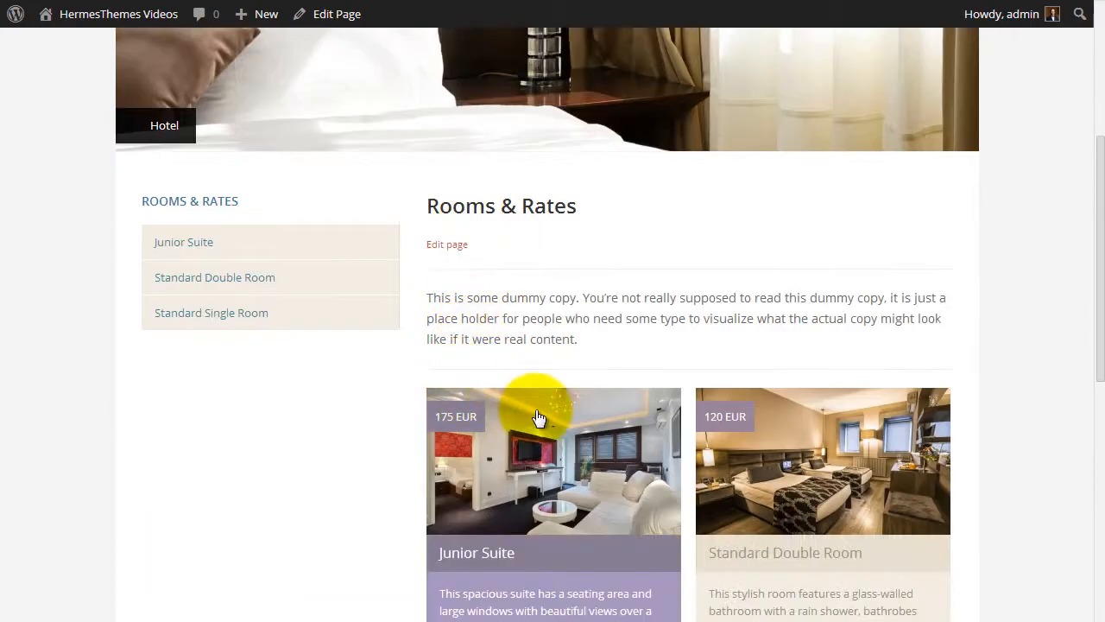
pyautogui.scroll(-3)
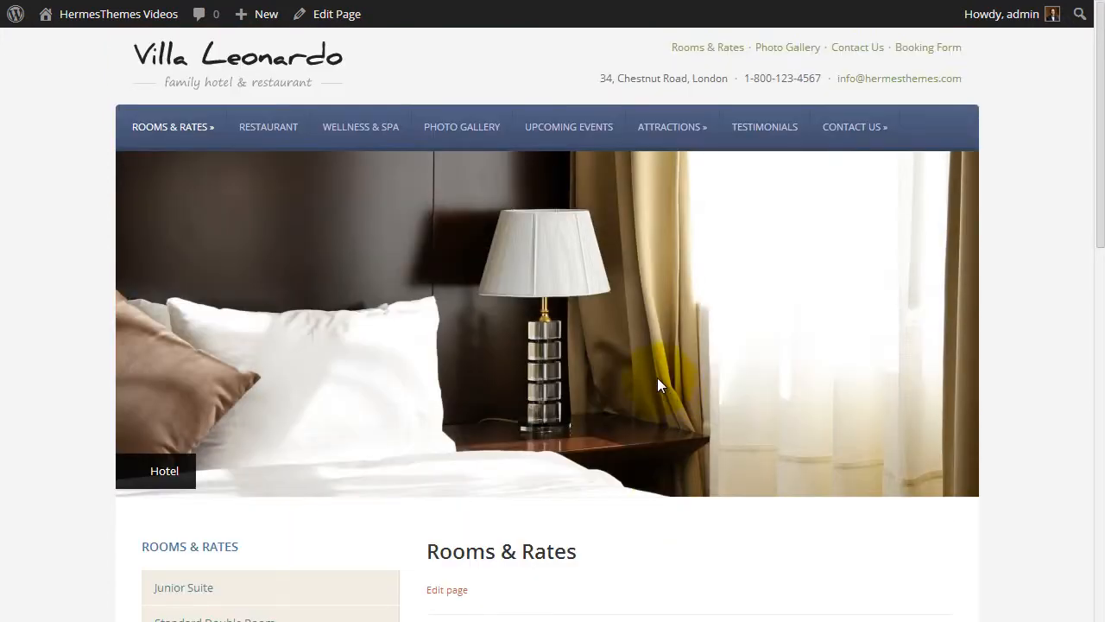
pyautogui.moveTo(93, 51)
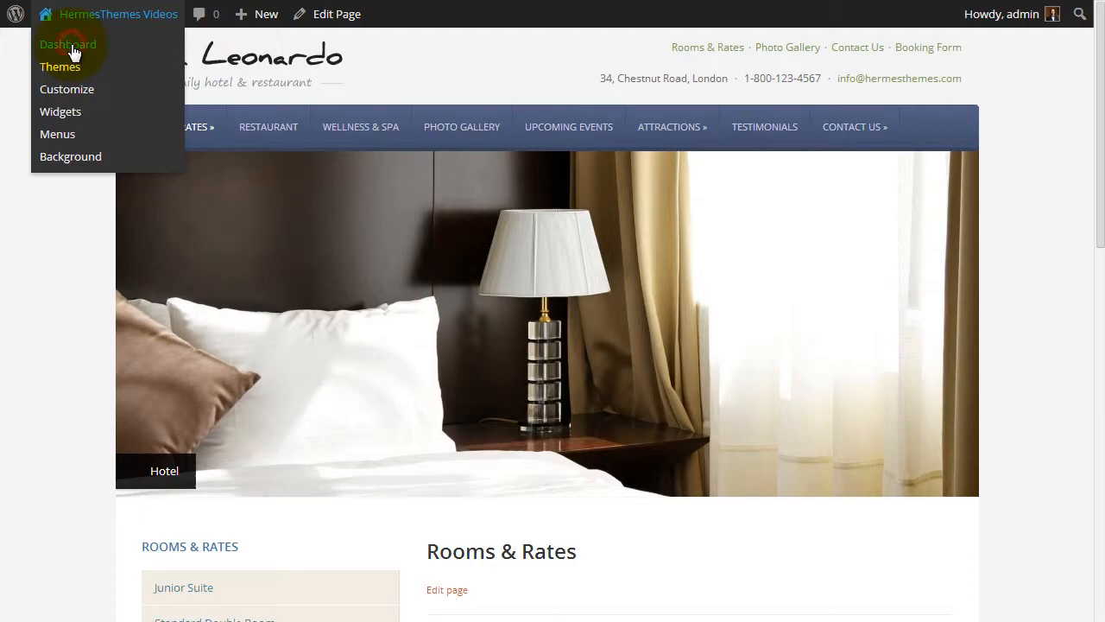
# Add a page titled 'Our Rooms' with the Rooms List template and publish it.
pyautogui.click(68, 44)
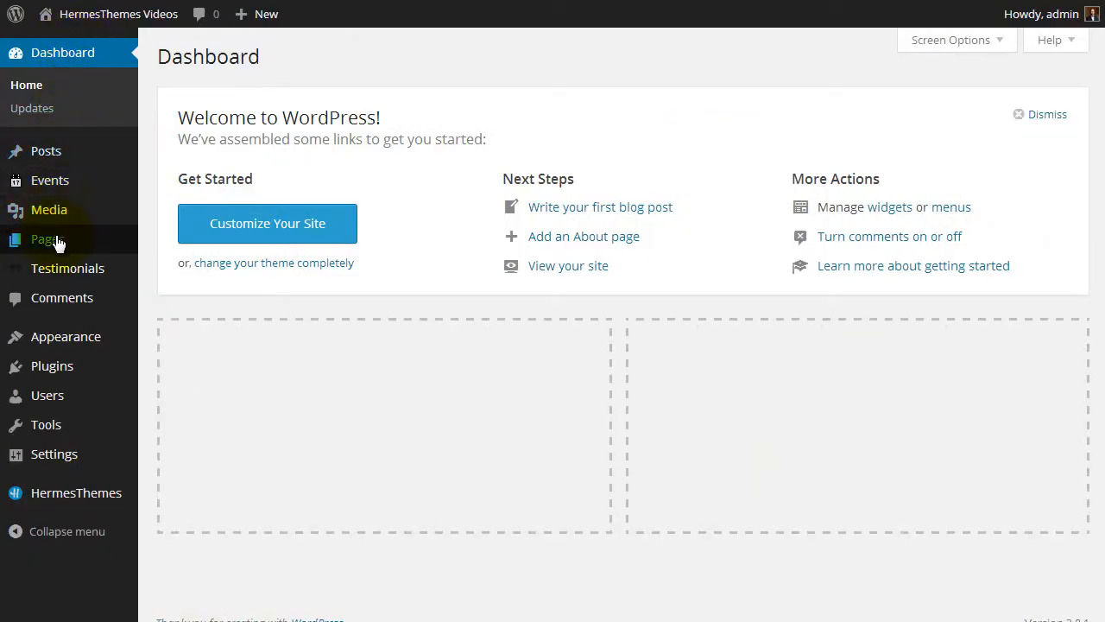
pyautogui.moveTo(47, 239)
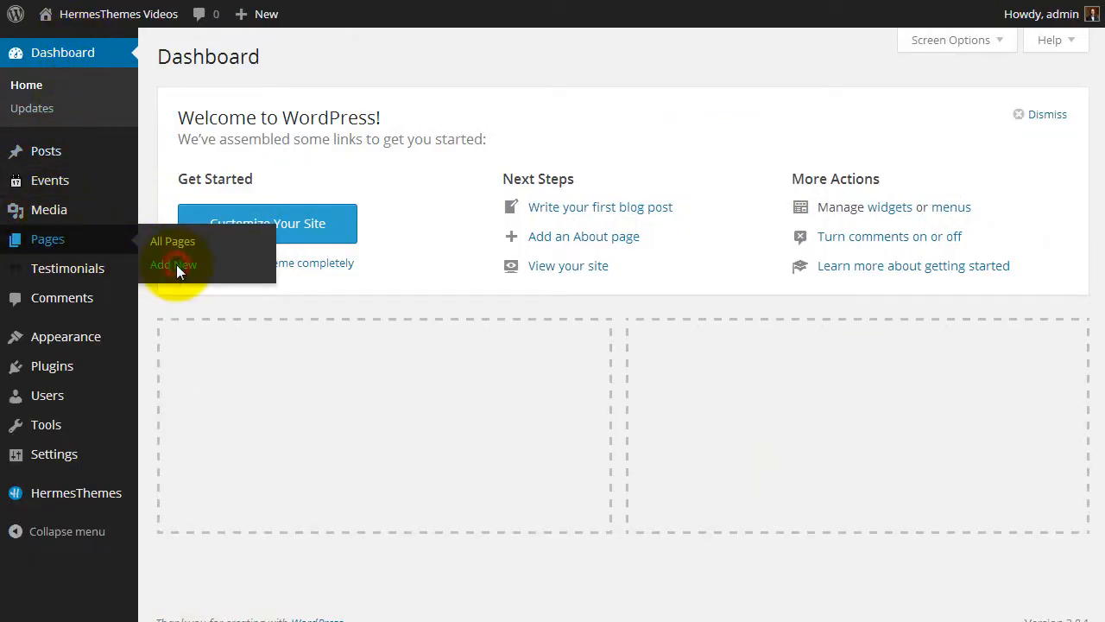
pyautogui.click(173, 264)
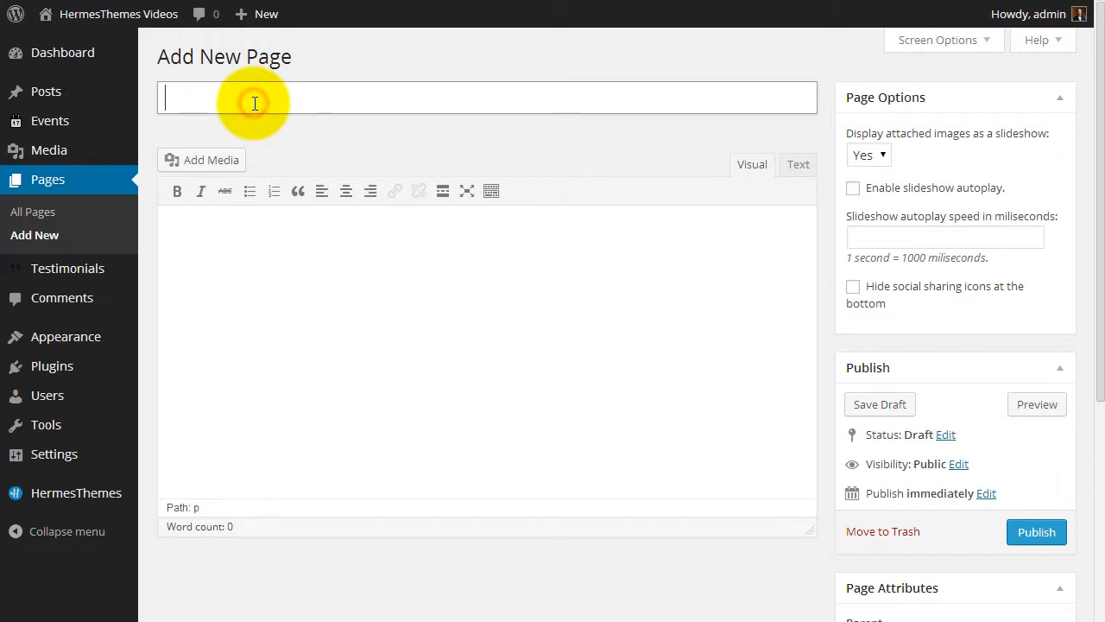
pyautogui.write('Our Rooms')
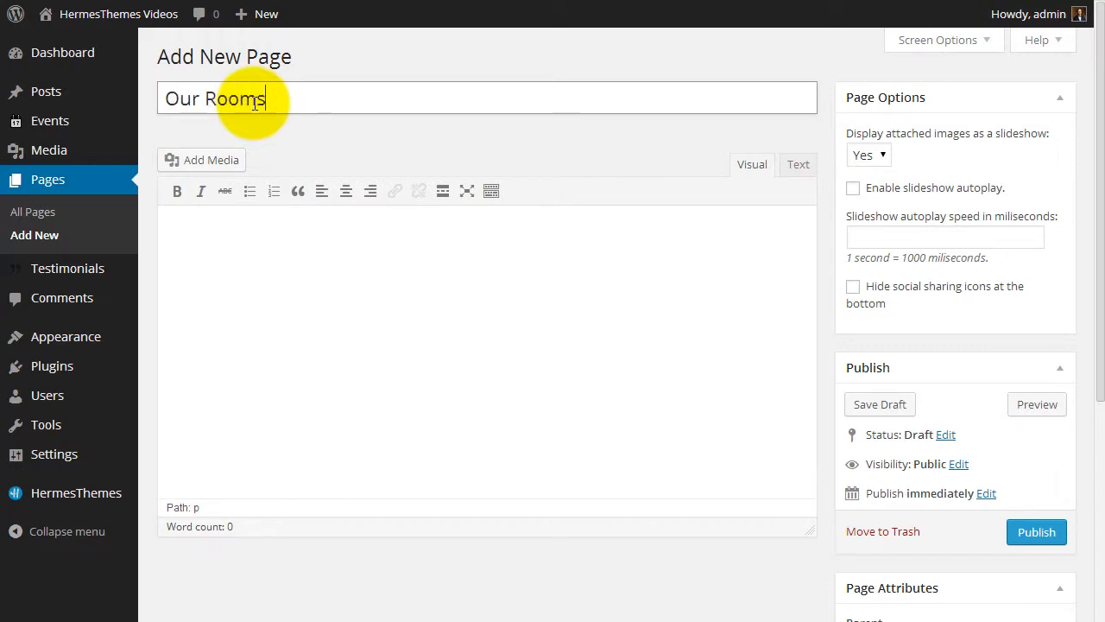
pyautogui.click(879, 404)
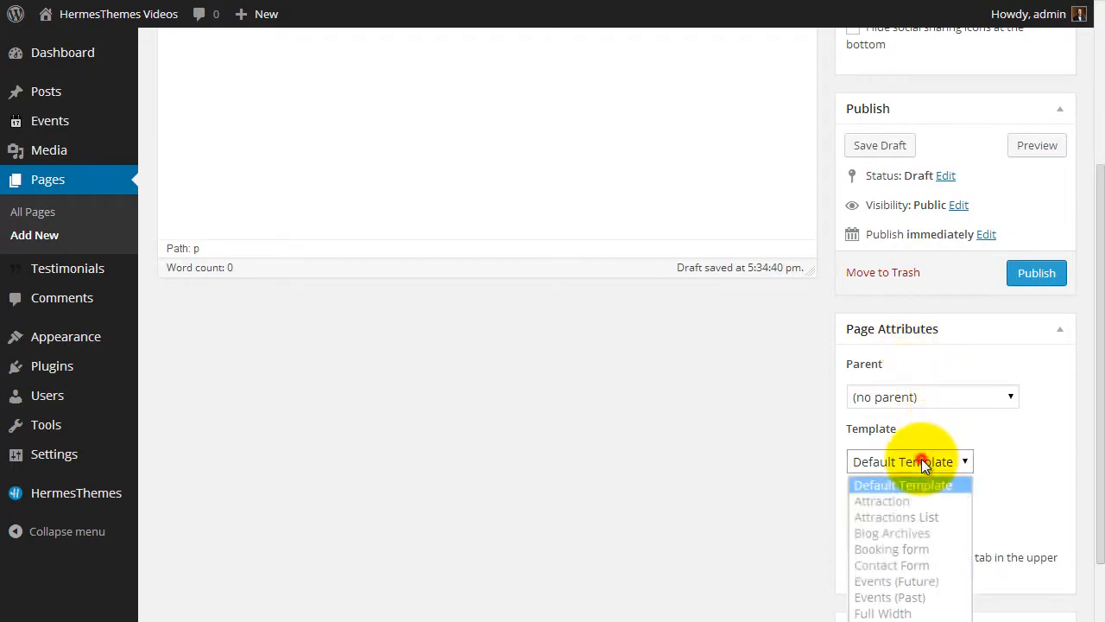
pyautogui.moveTo(892, 531)
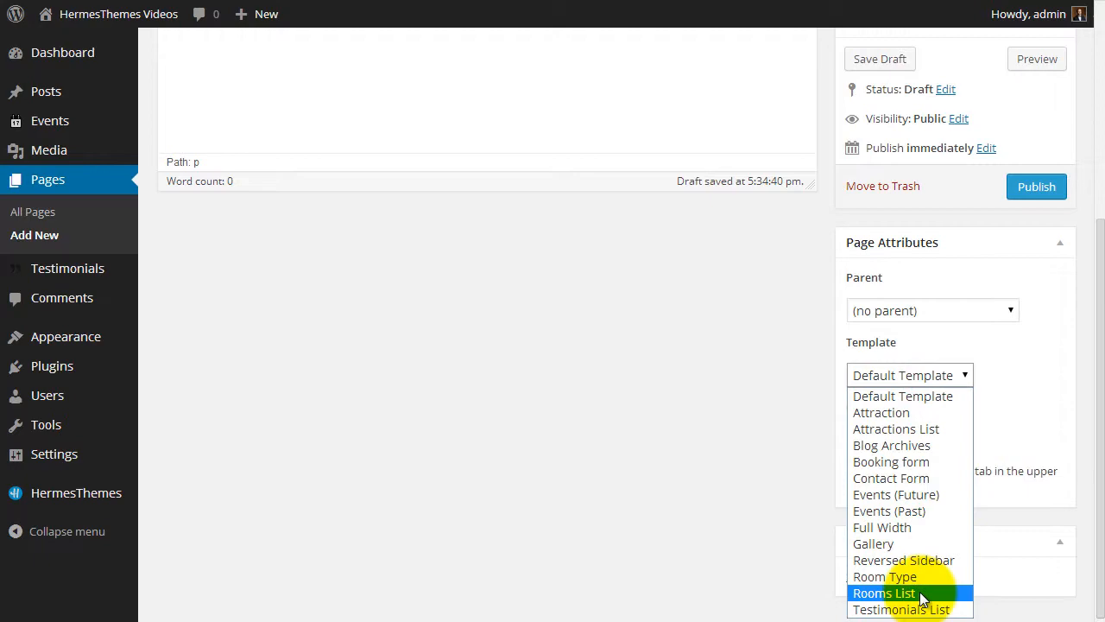
pyautogui.click(884, 594)
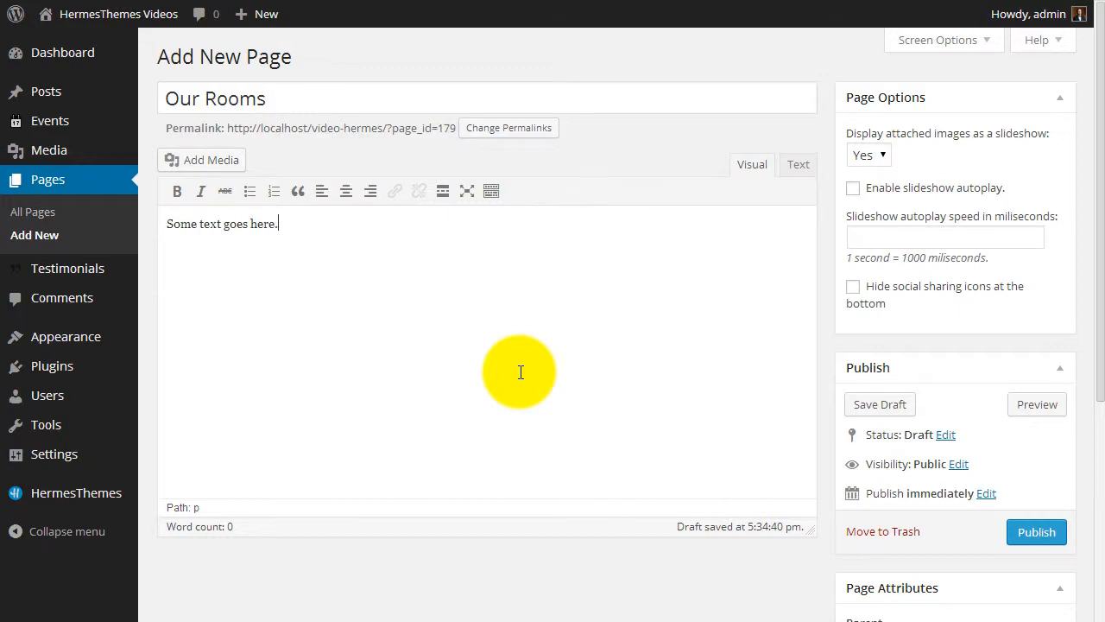
pyautogui.click(1036, 531)
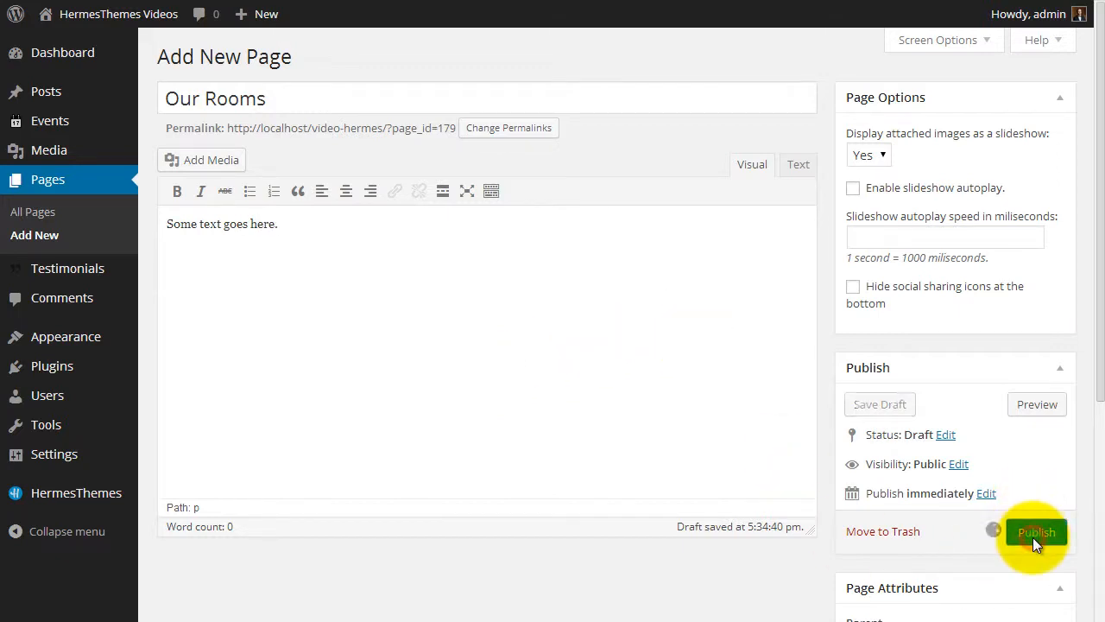
pyautogui.click(1036, 531)
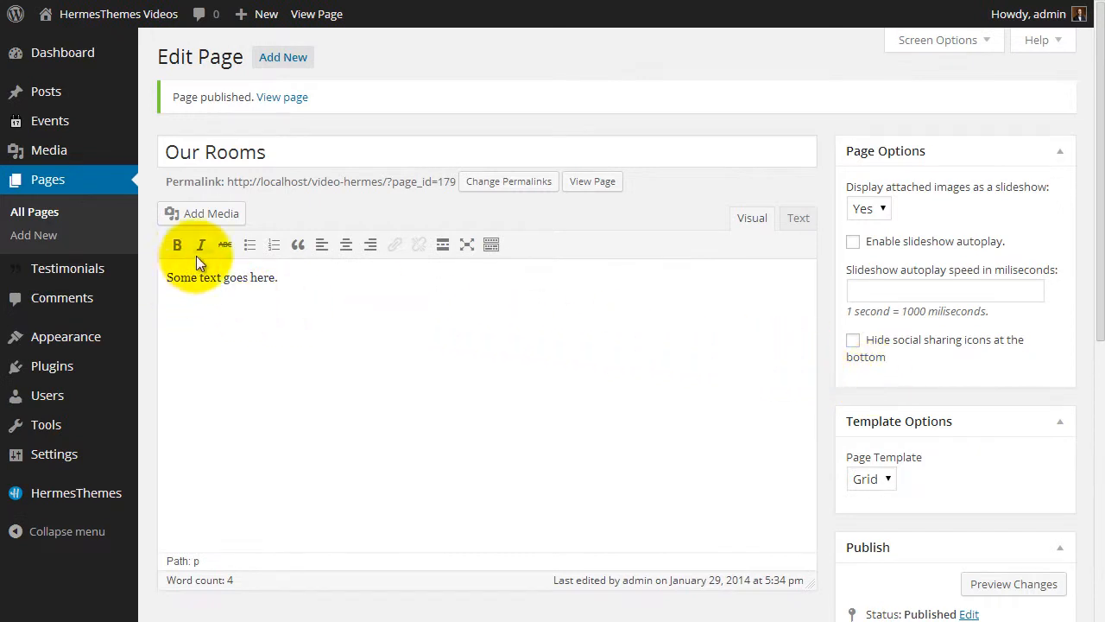
pyautogui.moveTo(33, 235)
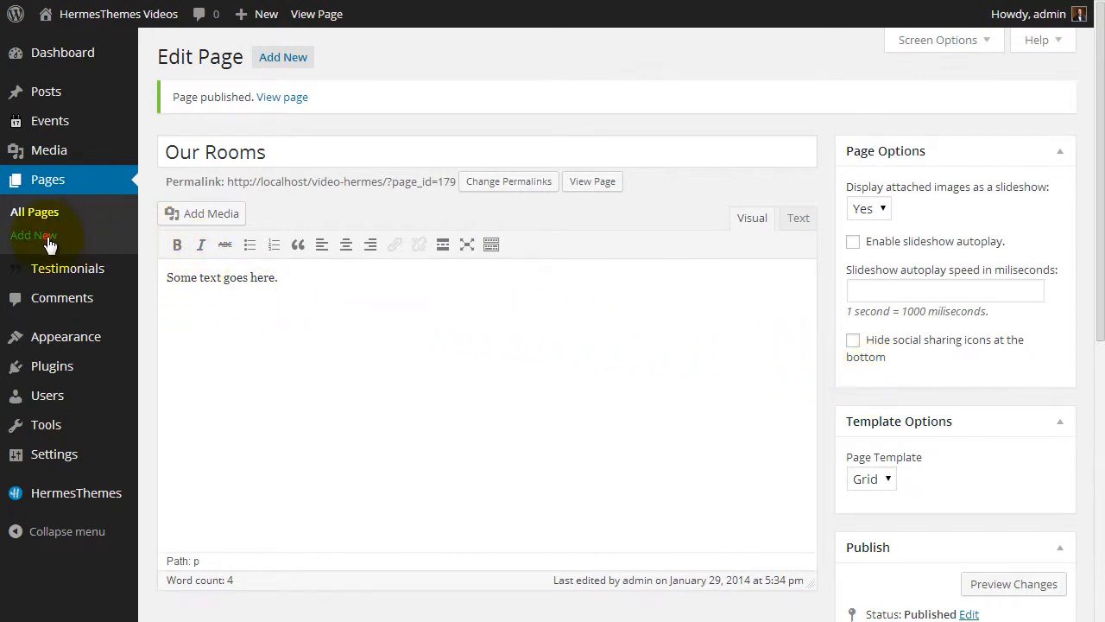
# Create a 'Standard Single Room' page with parent Our Rooms and the Room Type template.
pyautogui.click(35, 235)
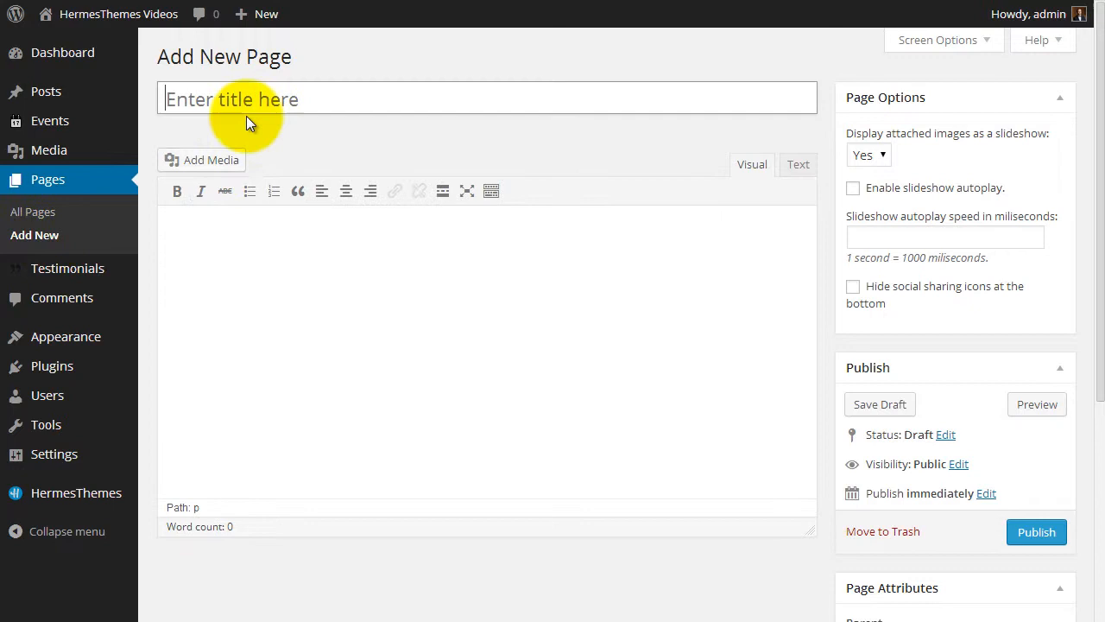
pyautogui.write('Stamdard Single Room')
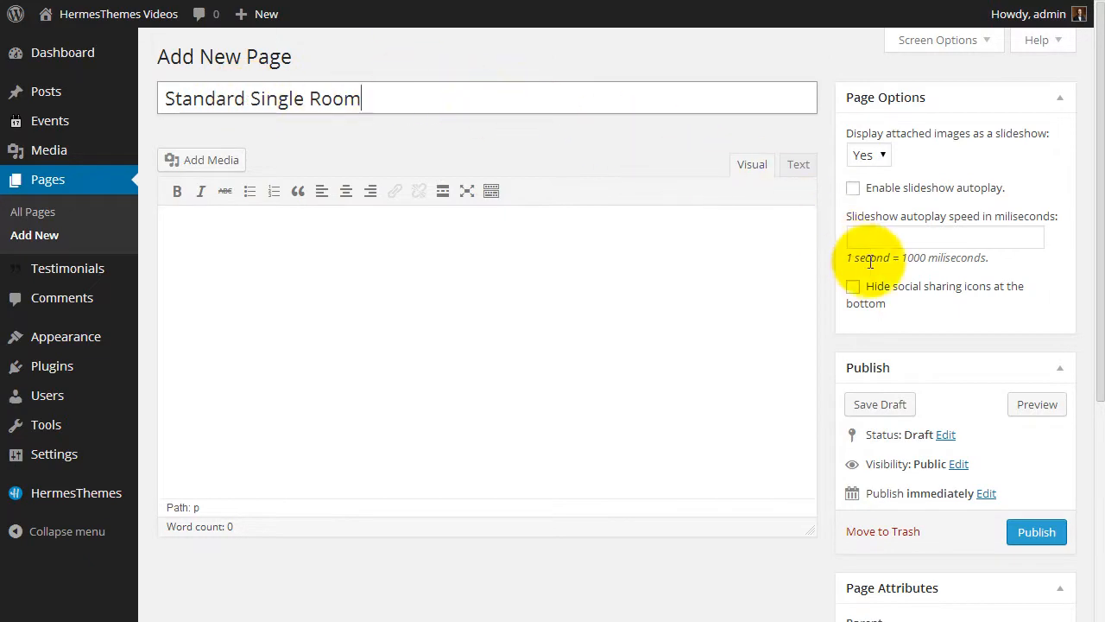
pyautogui.scroll(-3)
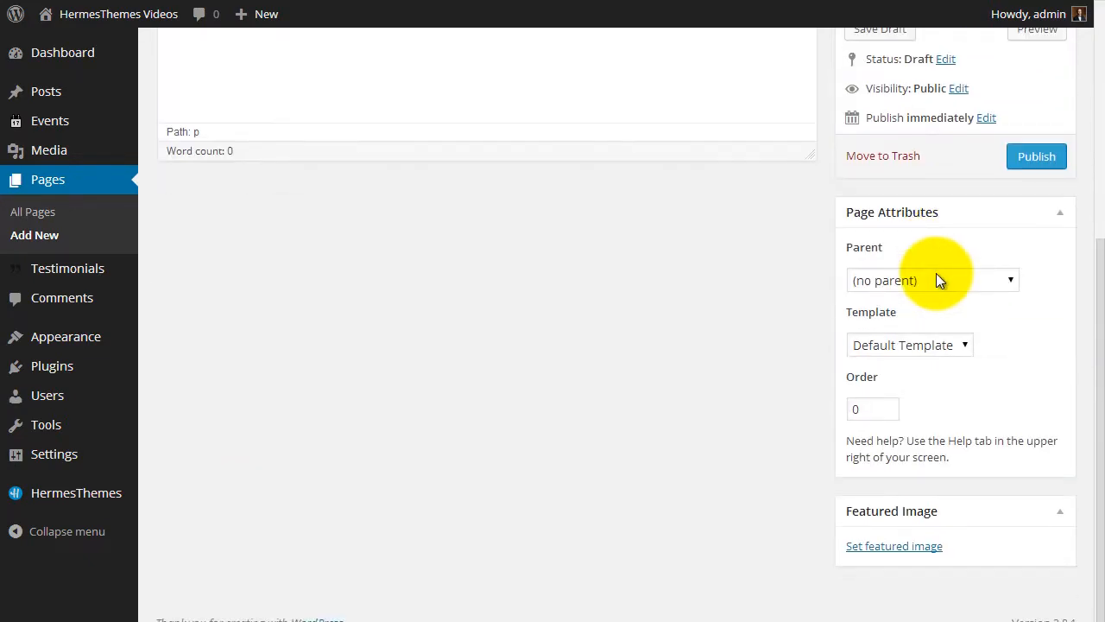
pyautogui.click(932, 280)
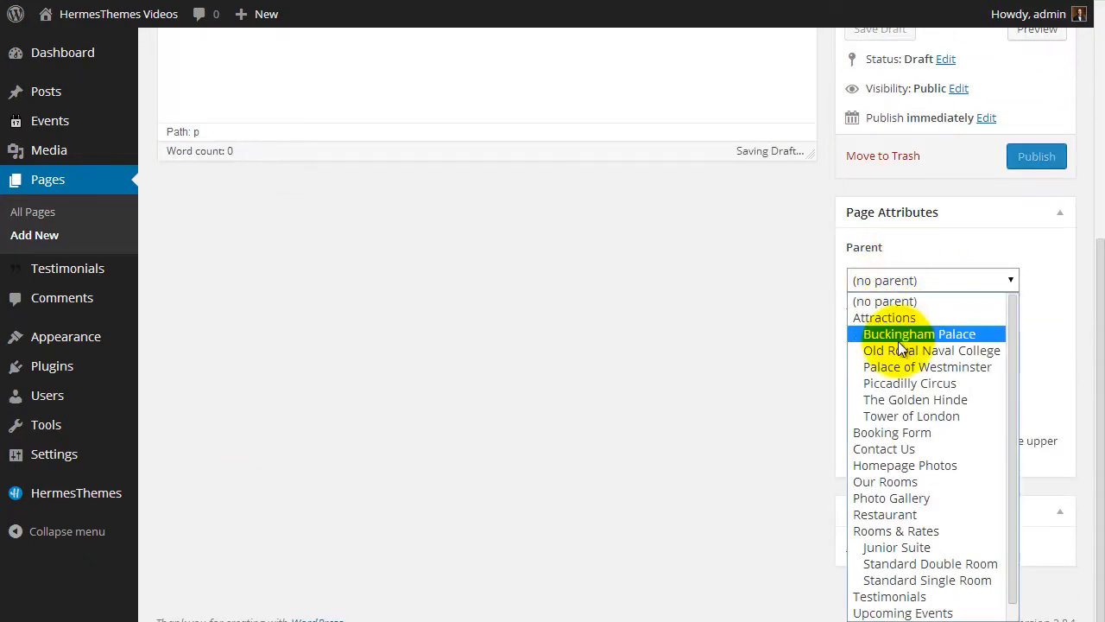
pyautogui.click(885, 481)
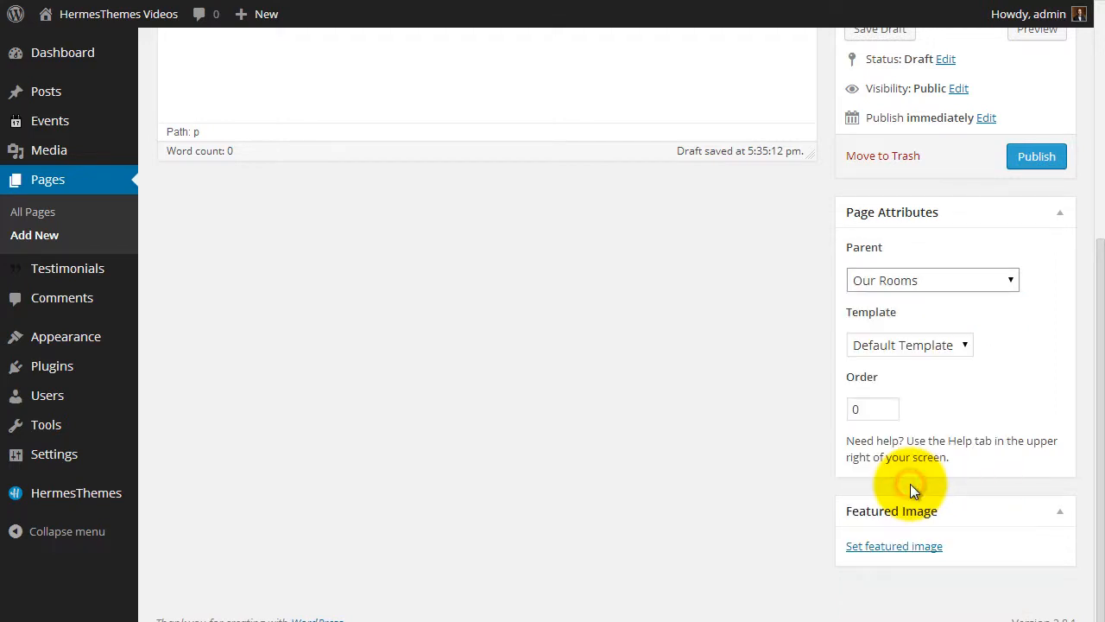
pyautogui.click(909, 345)
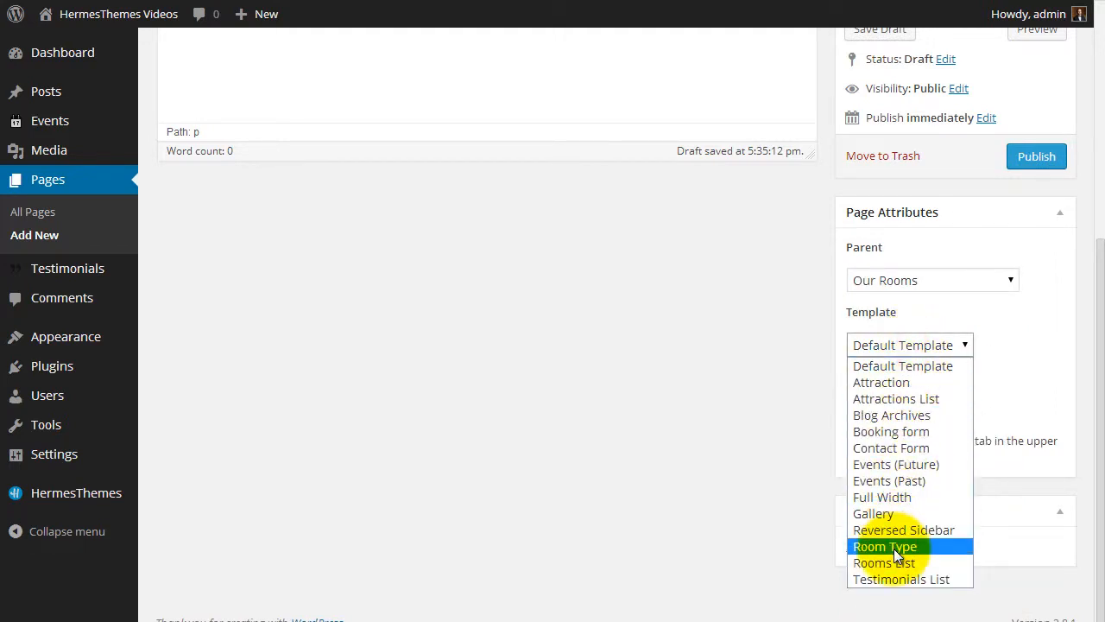
pyautogui.click(884, 545)
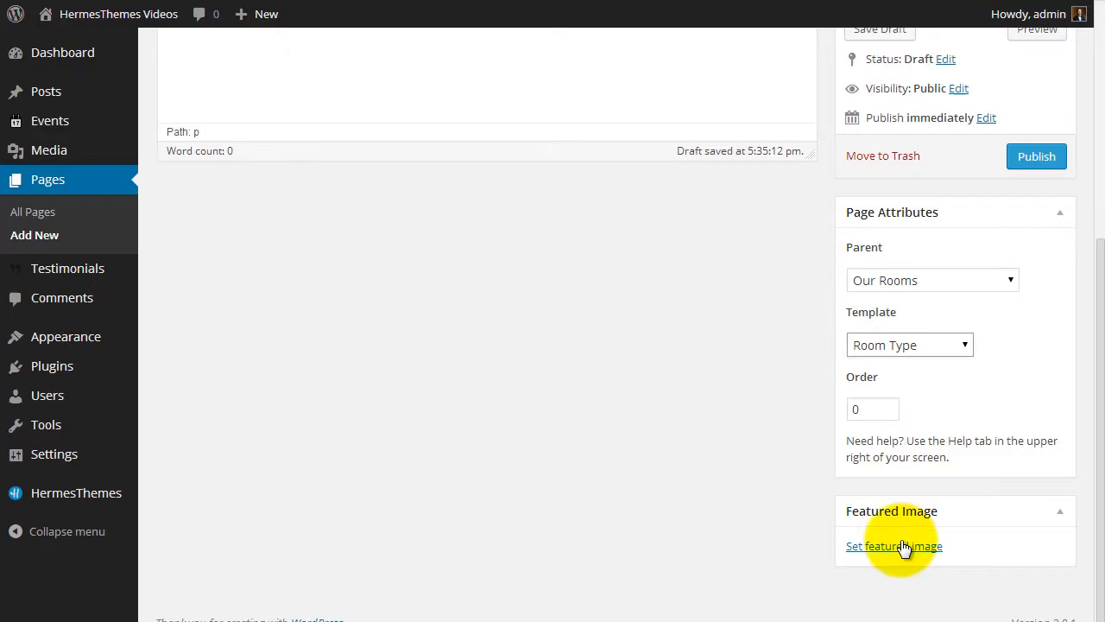
# Set the hotel-room-6 photo as featured image and publish the Standard Single Room page.
pyautogui.click(893, 546)
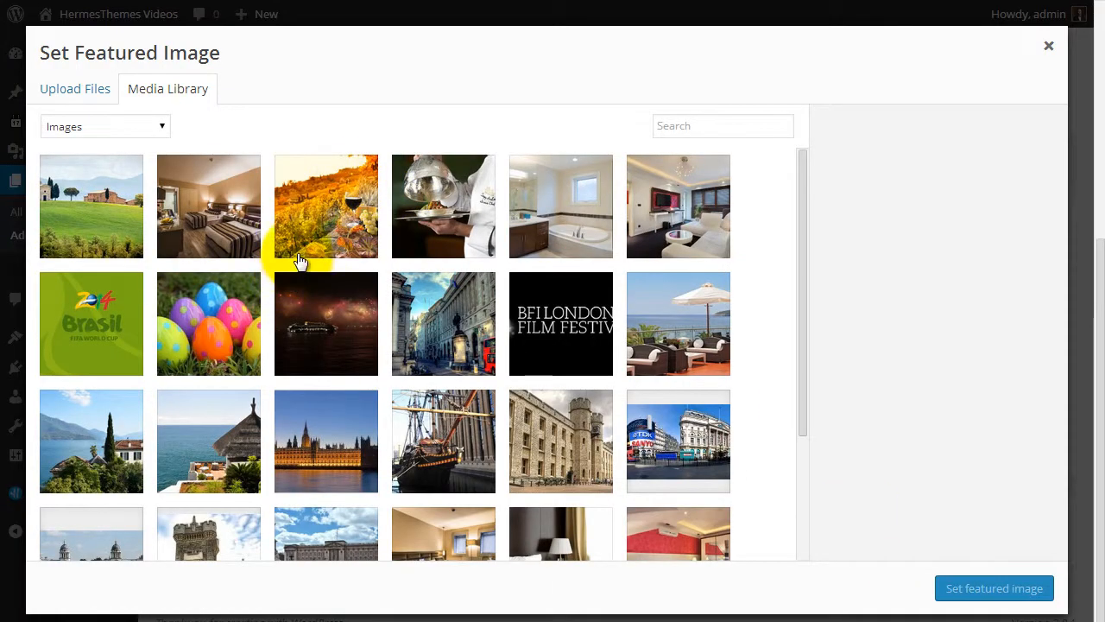
pyautogui.click(208, 206)
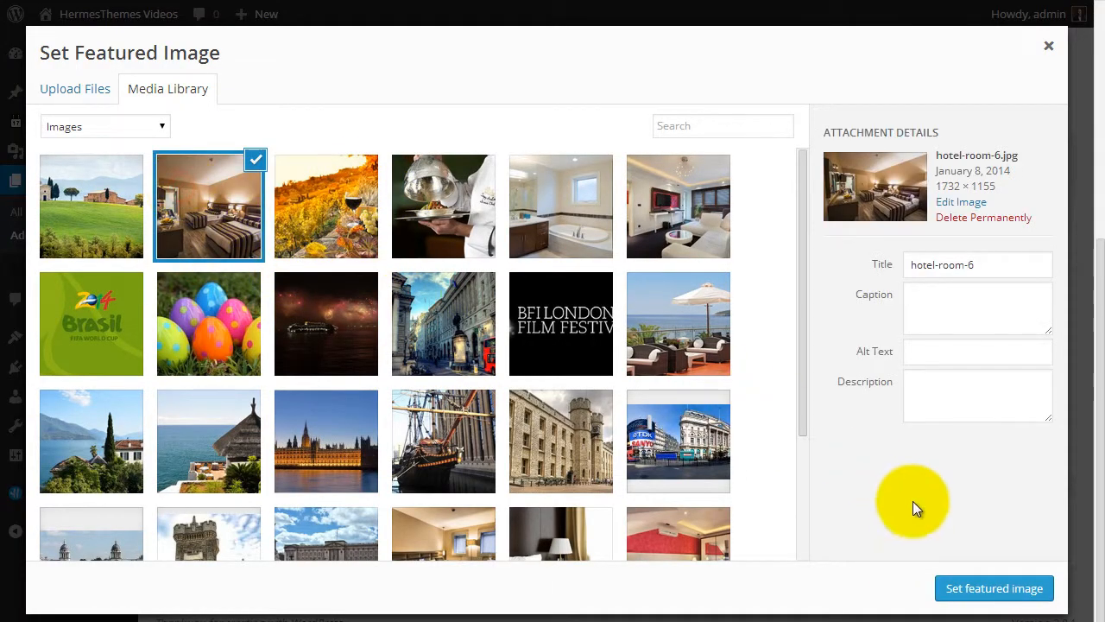
pyautogui.click(994, 588)
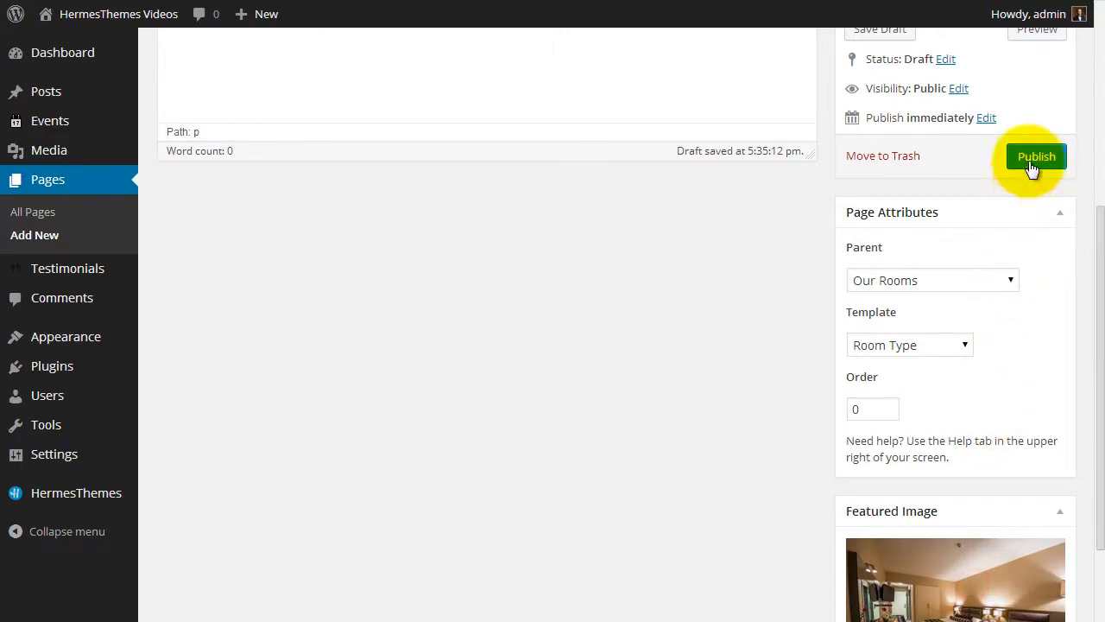
pyautogui.click(1036, 156)
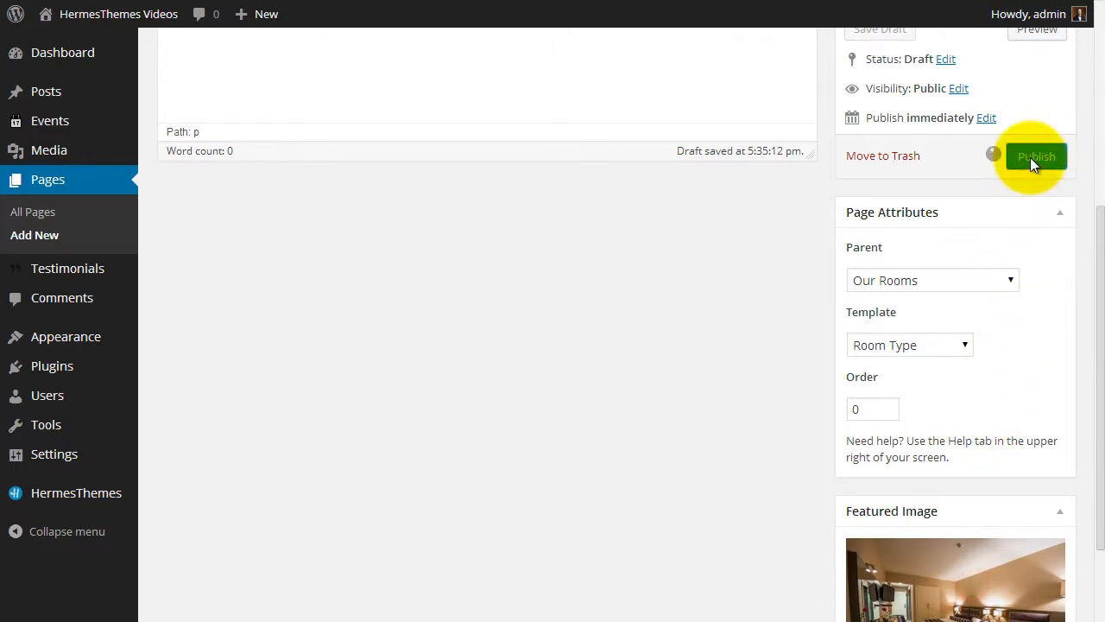
# Enter a 99 EUR room rate on Standard Single Room and update the page.
pyautogui.click(1035, 156)
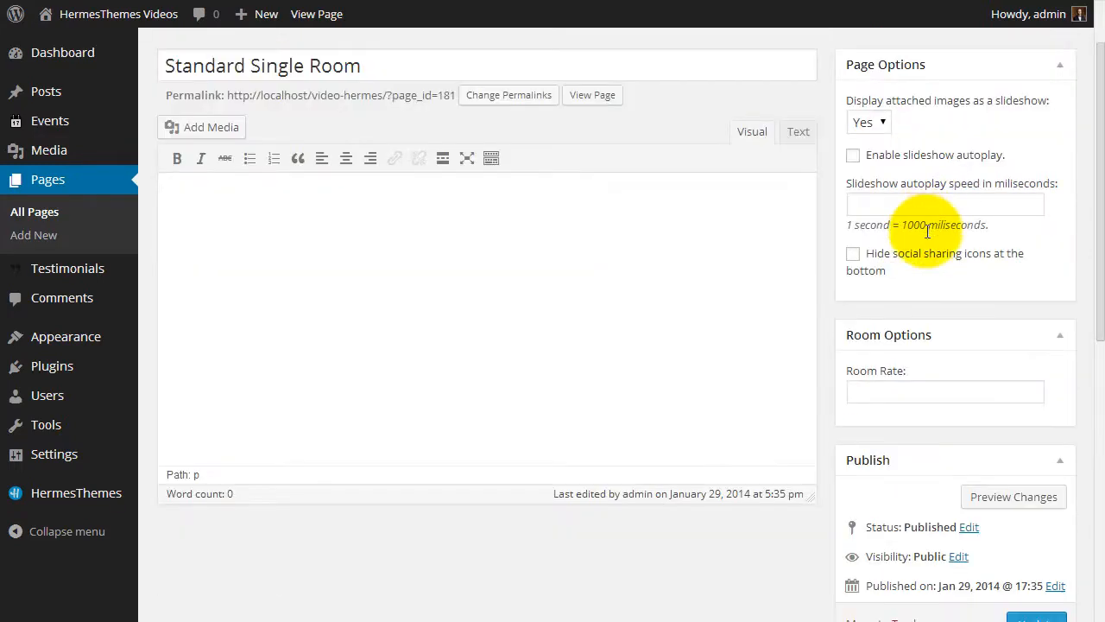
pyautogui.scroll(-3)
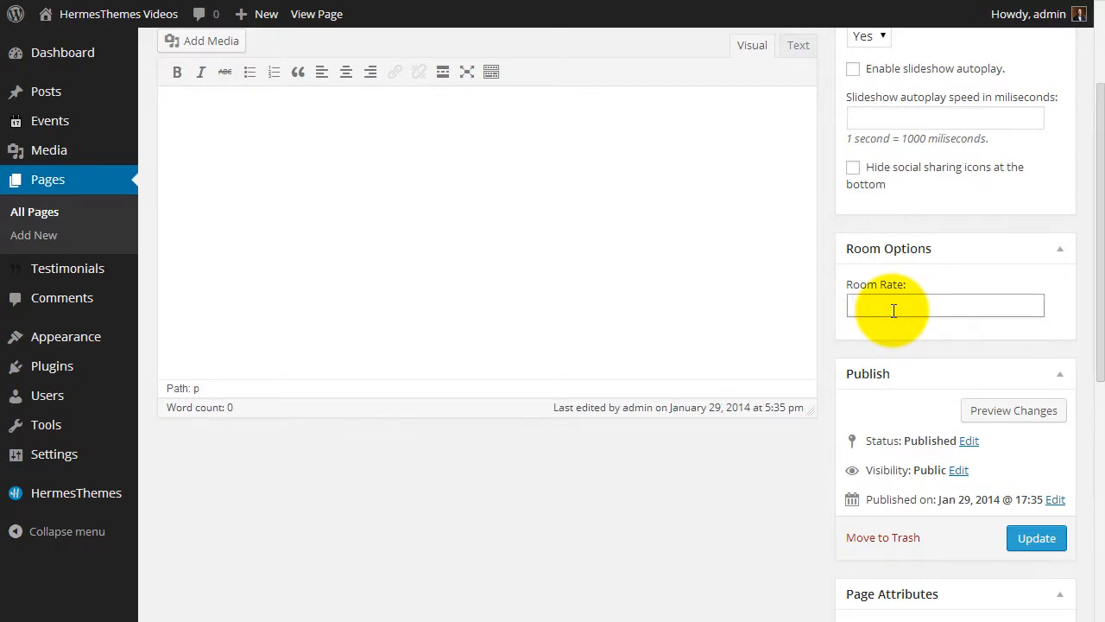
pyautogui.write('99 EUR')
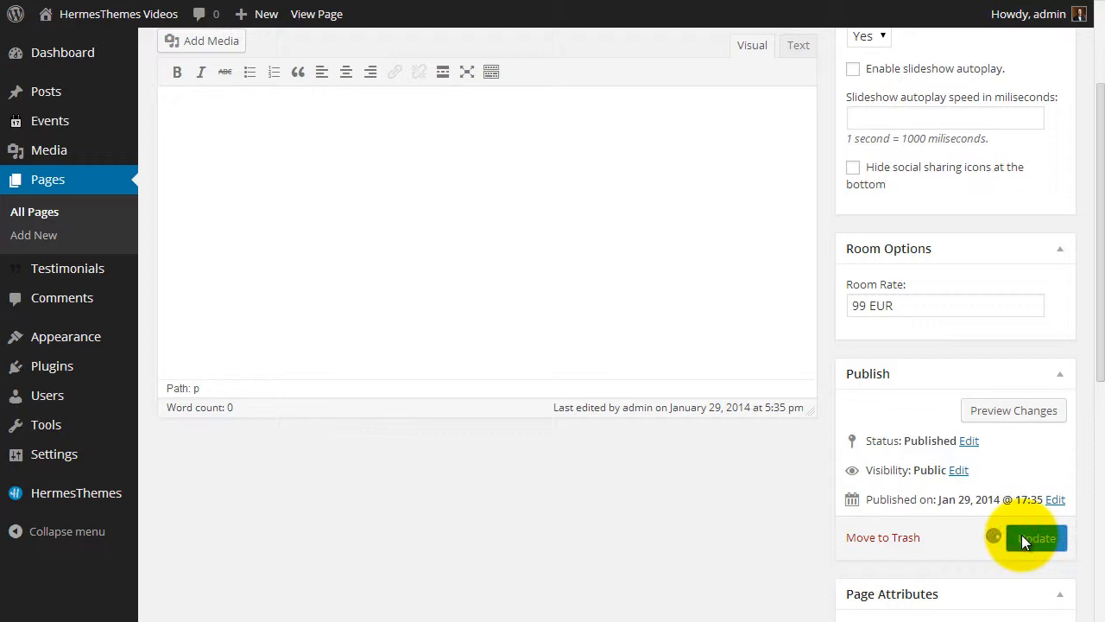
pyautogui.click(1035, 537)
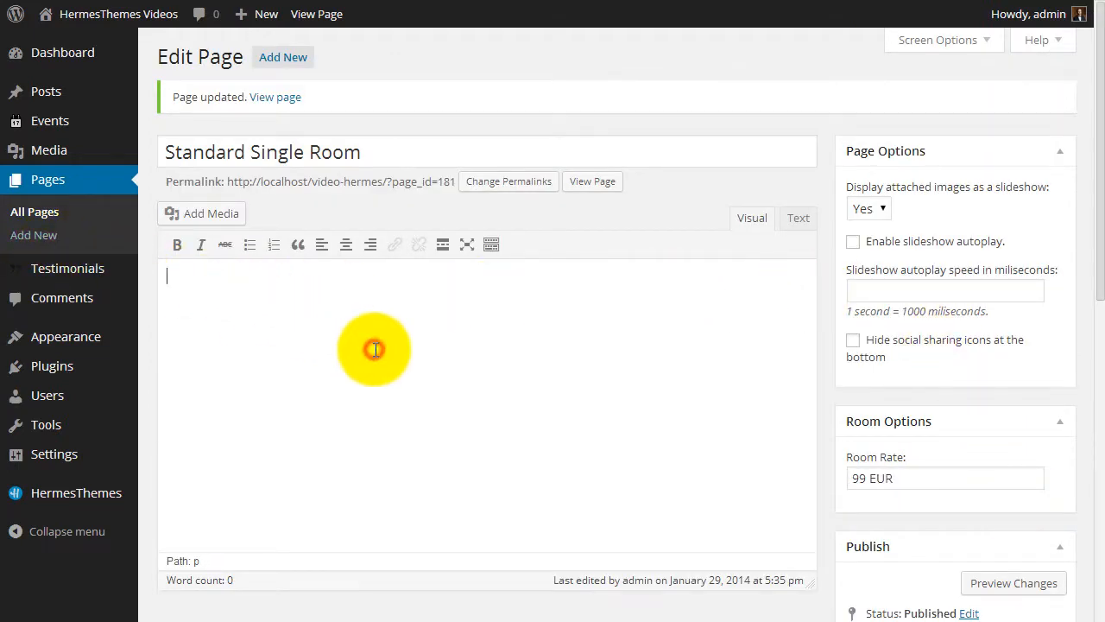
pyautogui.moveTo(663, 494)
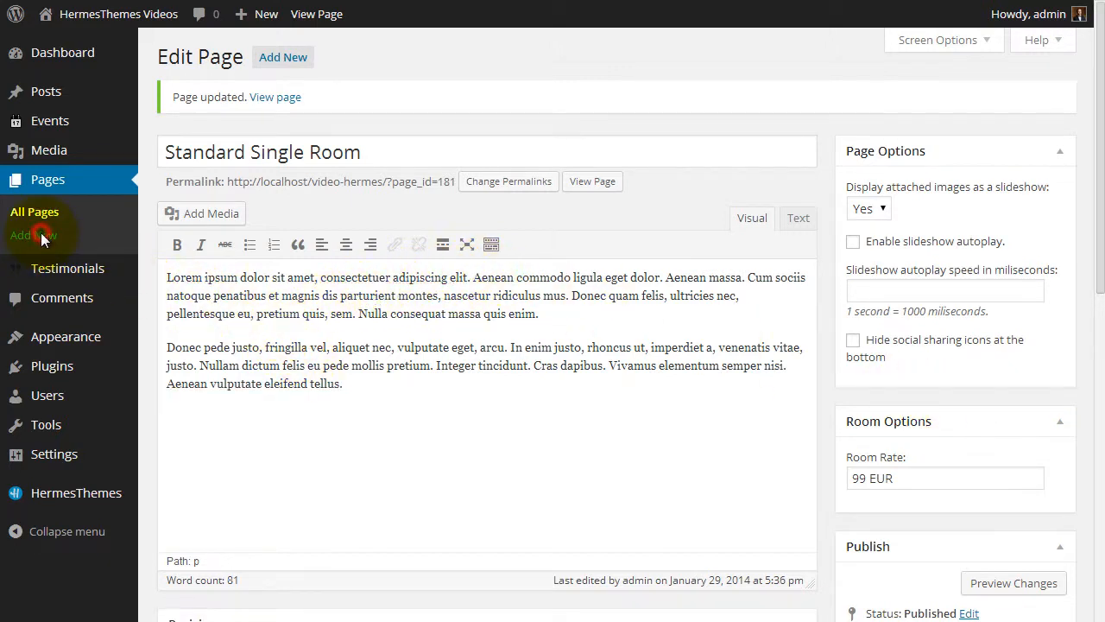
# Create the Double Room page with the room template, then publish and update Suite at 200 EUR.
pyautogui.click(34, 235)
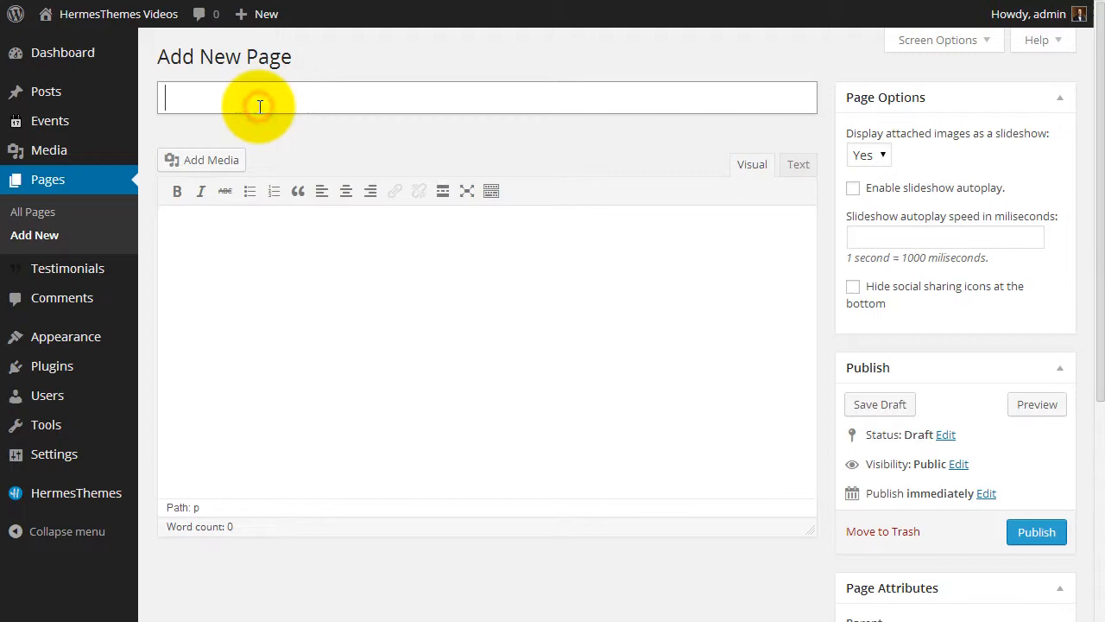
pyautogui.write('Double Room')
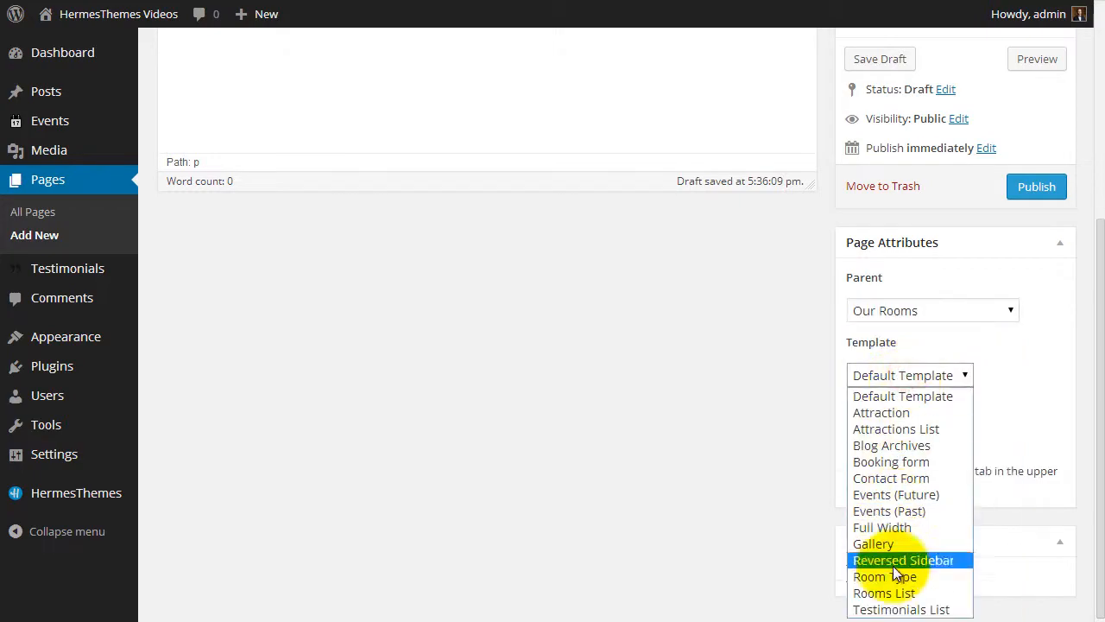
pyautogui.click(870, 576)
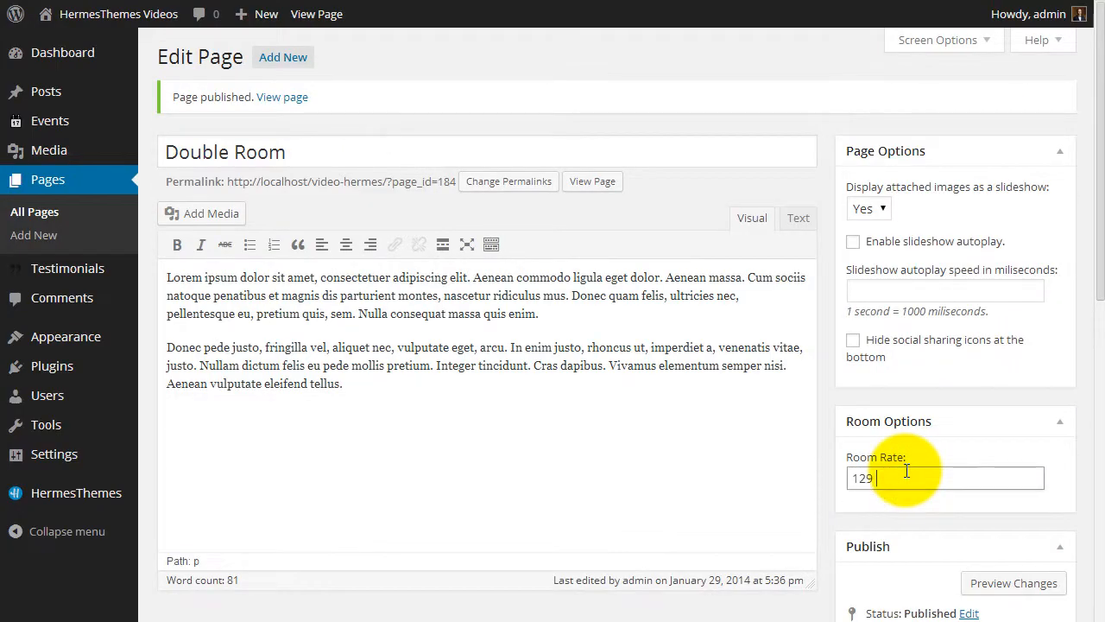
pyautogui.write('EUR')
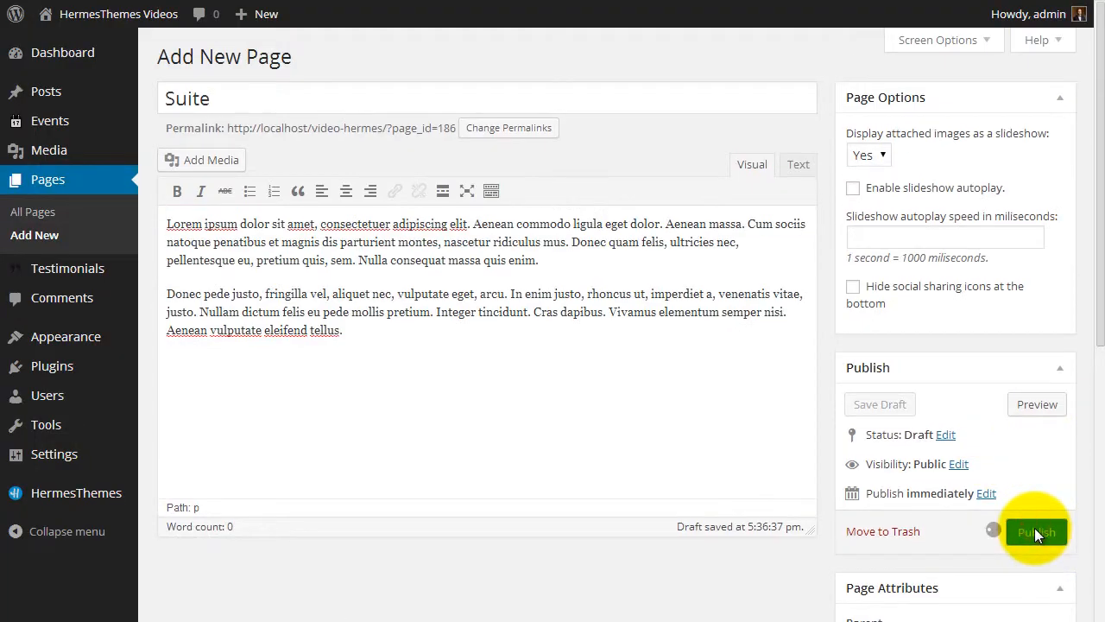
pyautogui.click(1036, 531)
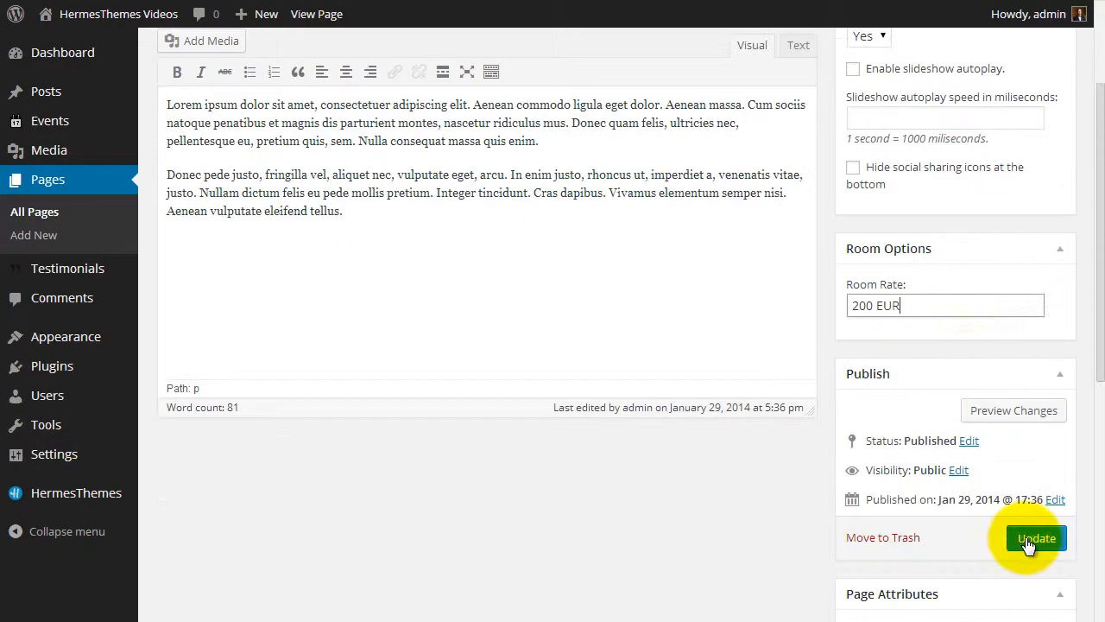
pyautogui.click(1035, 538)
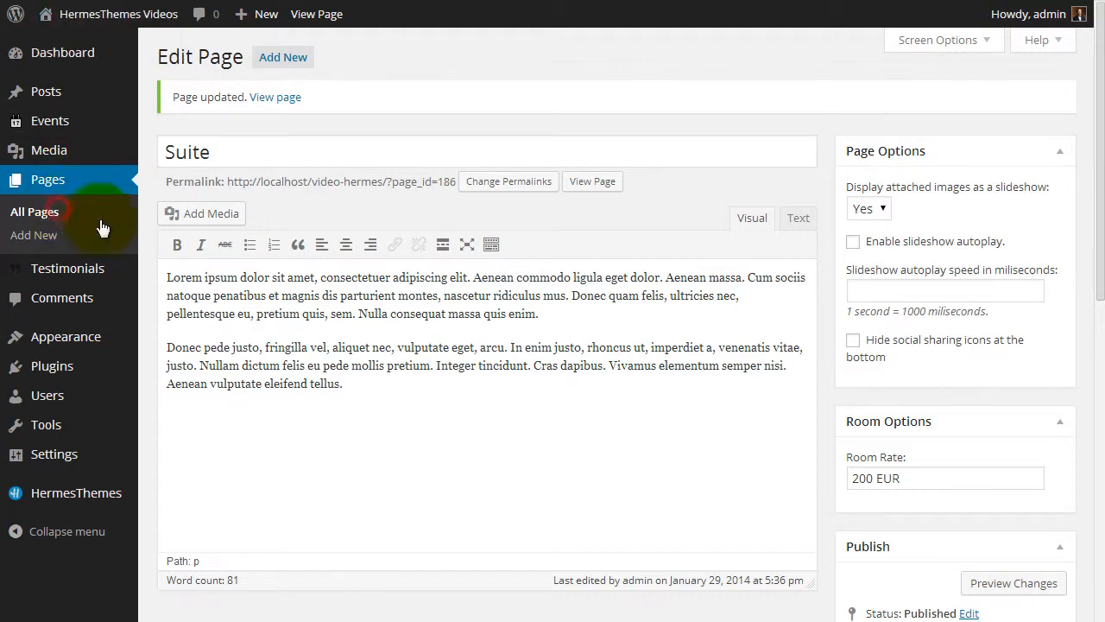
# View the live Our Rooms page and scroll through its 99, 129 and 200 EUR rooms.
pyautogui.click(34, 212)
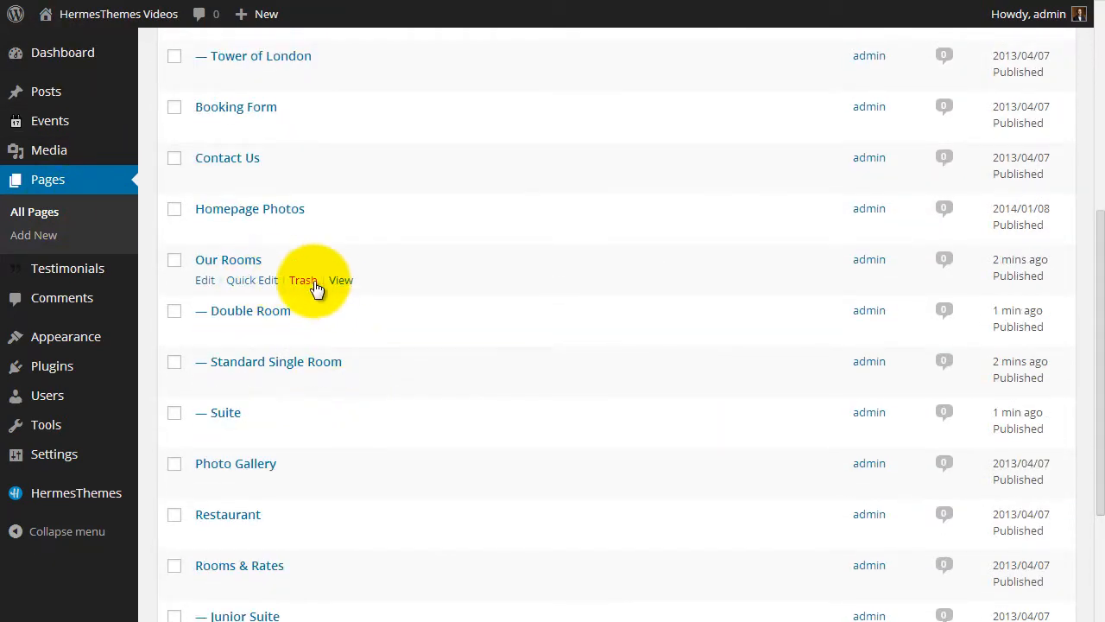
pyautogui.click(340, 280)
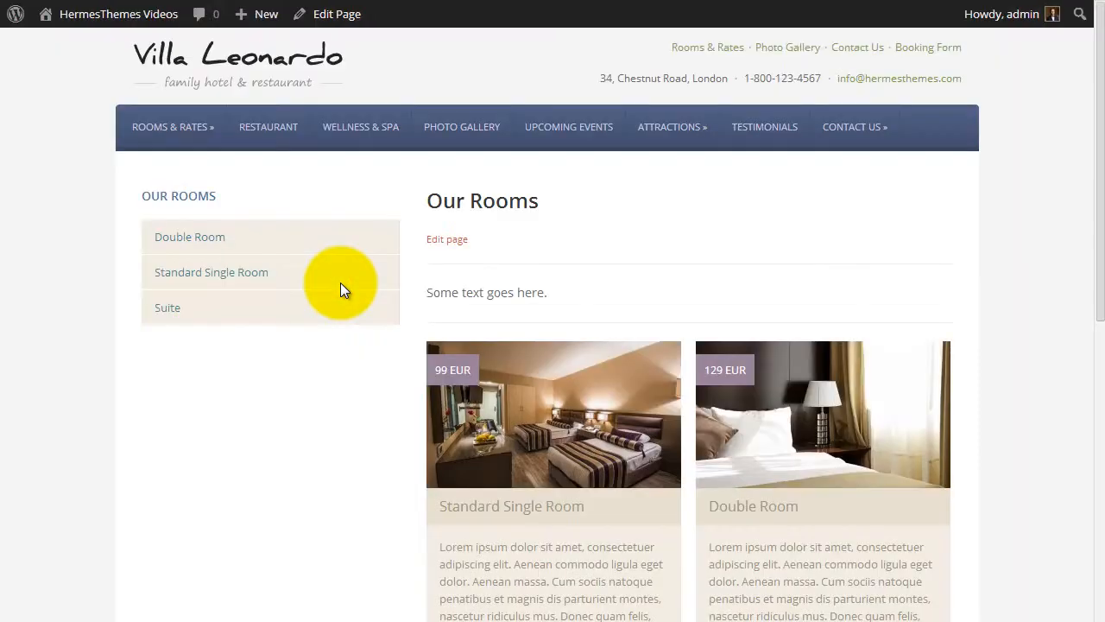
pyautogui.scroll(-3)
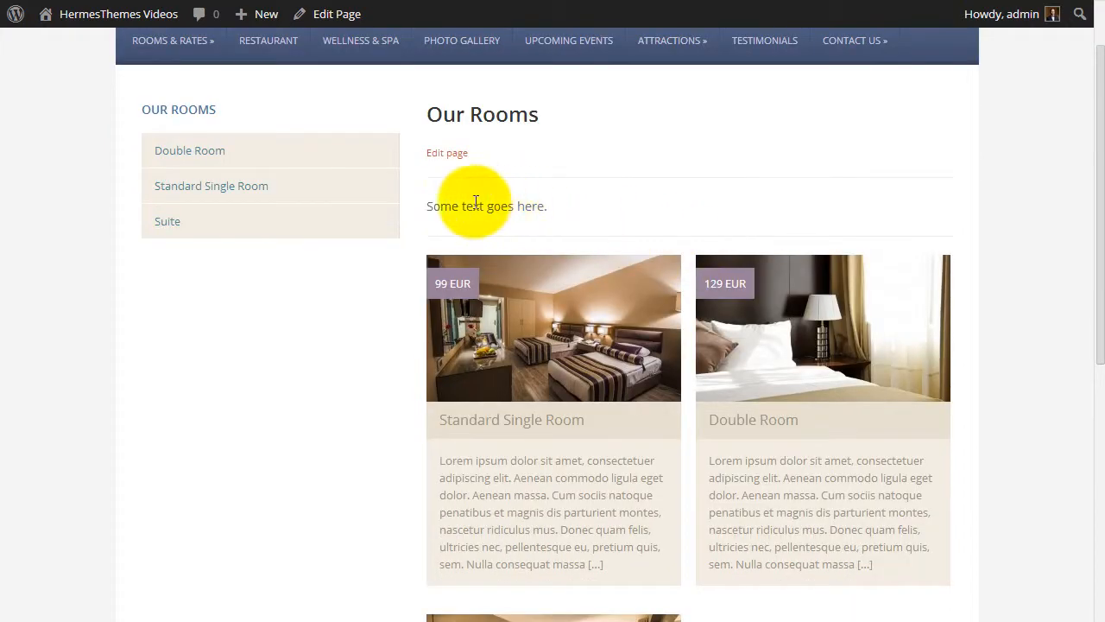
pyautogui.scroll(-3)
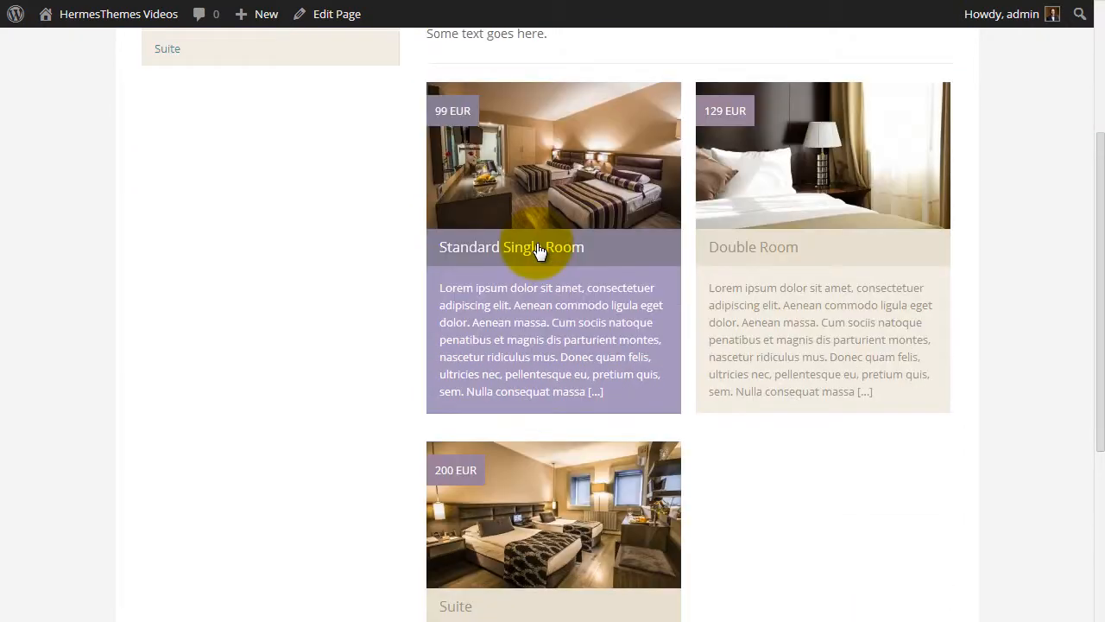
pyautogui.scroll(-3)
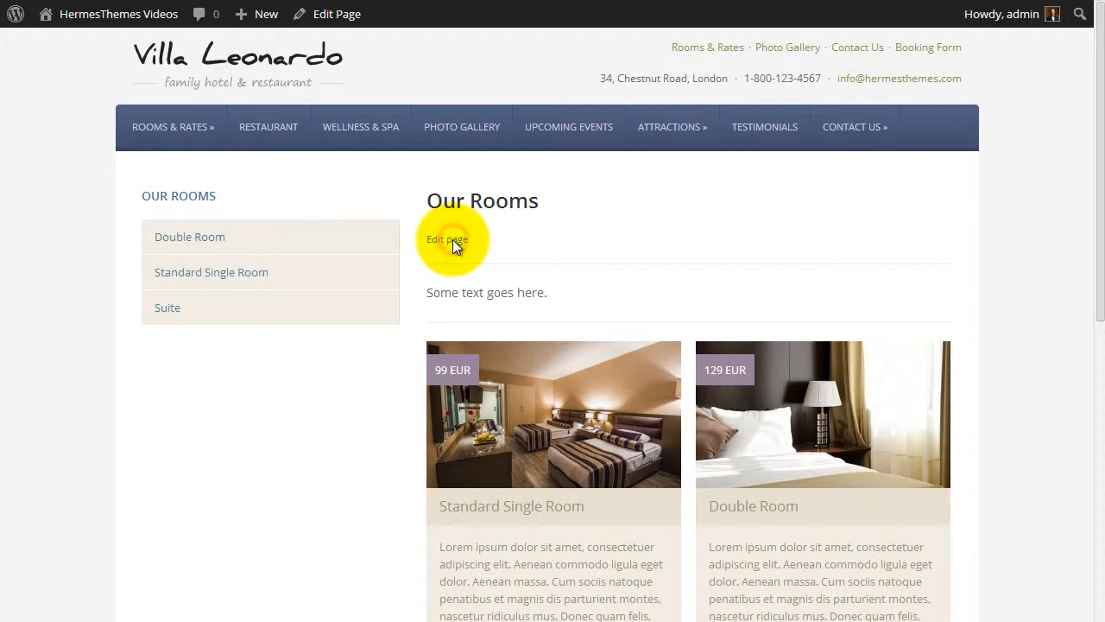
# Change the Our Rooms page template option to List, update, and view the result.
pyautogui.click(447, 239)
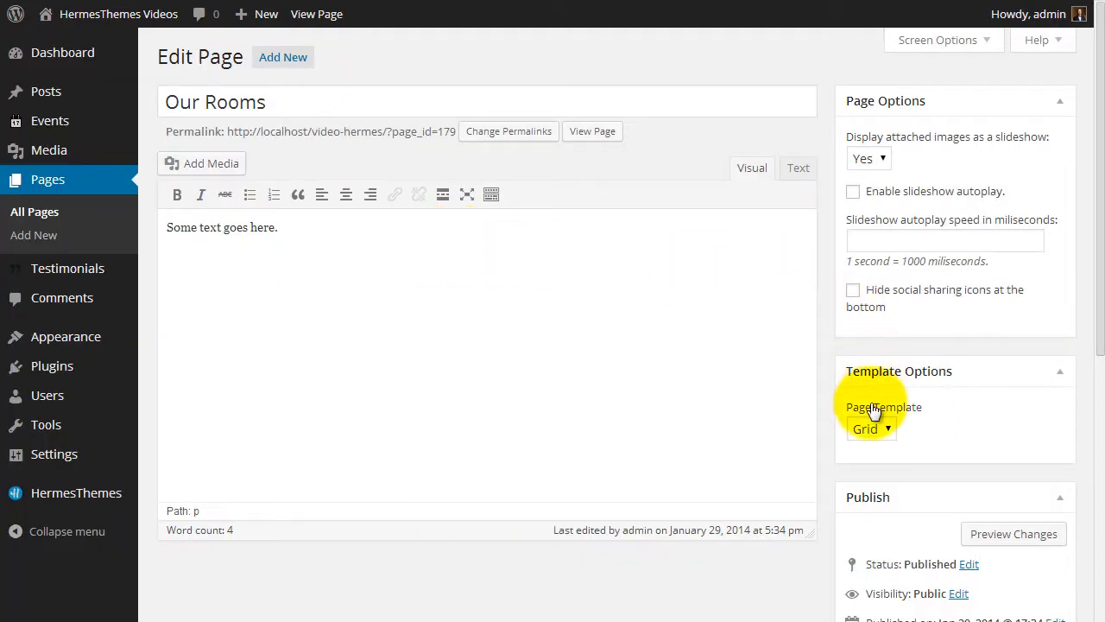
pyautogui.click(871, 429)
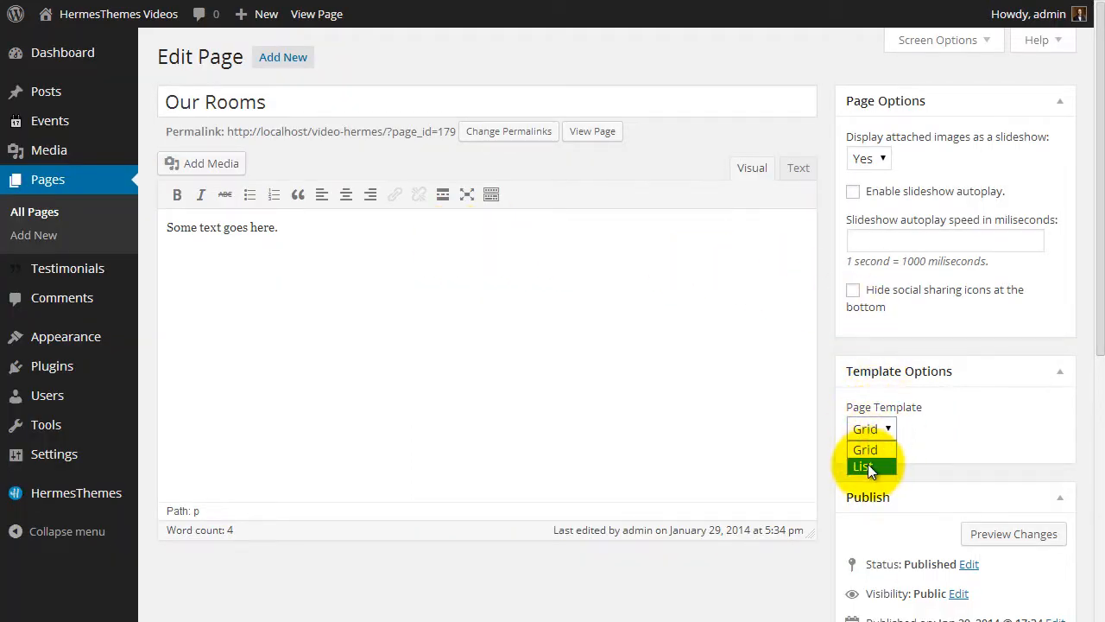
pyautogui.click(861, 466)
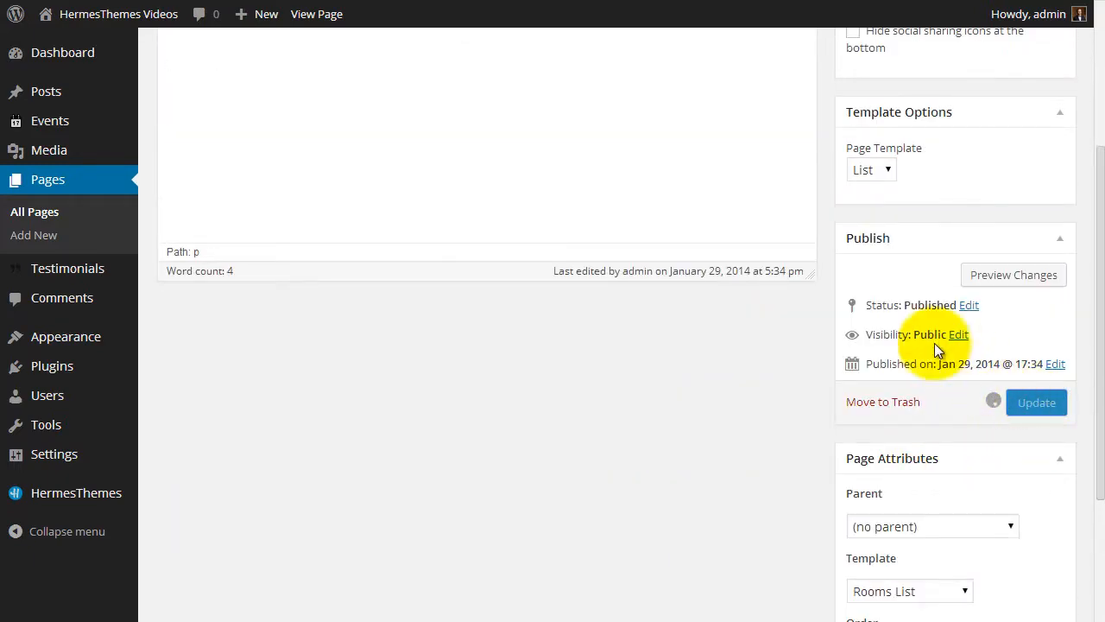
pyautogui.click(1036, 401)
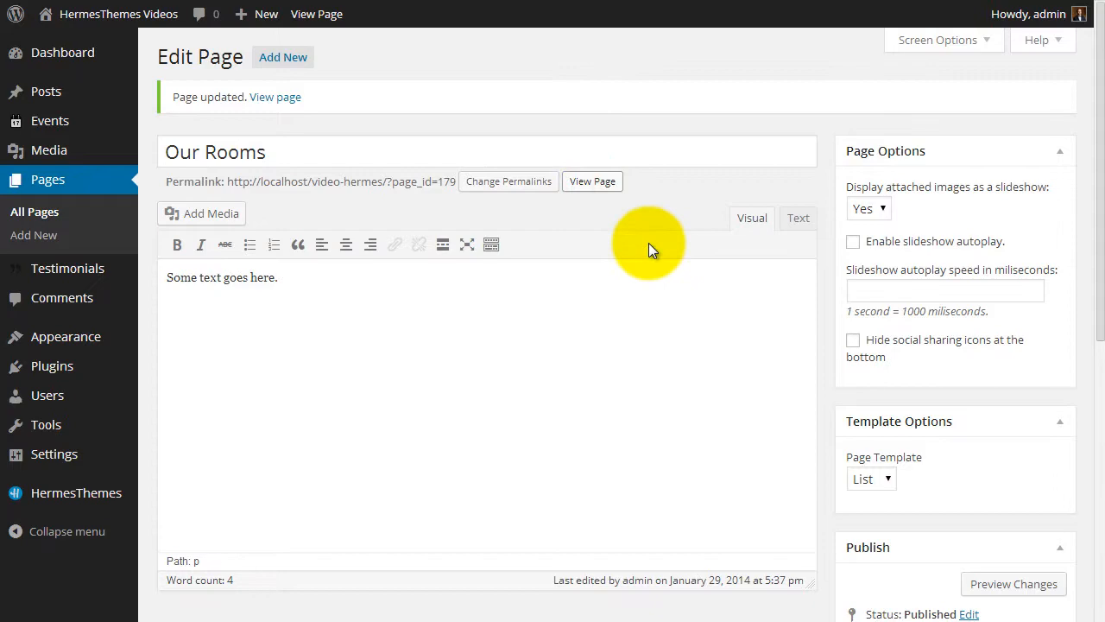
pyautogui.click(592, 181)
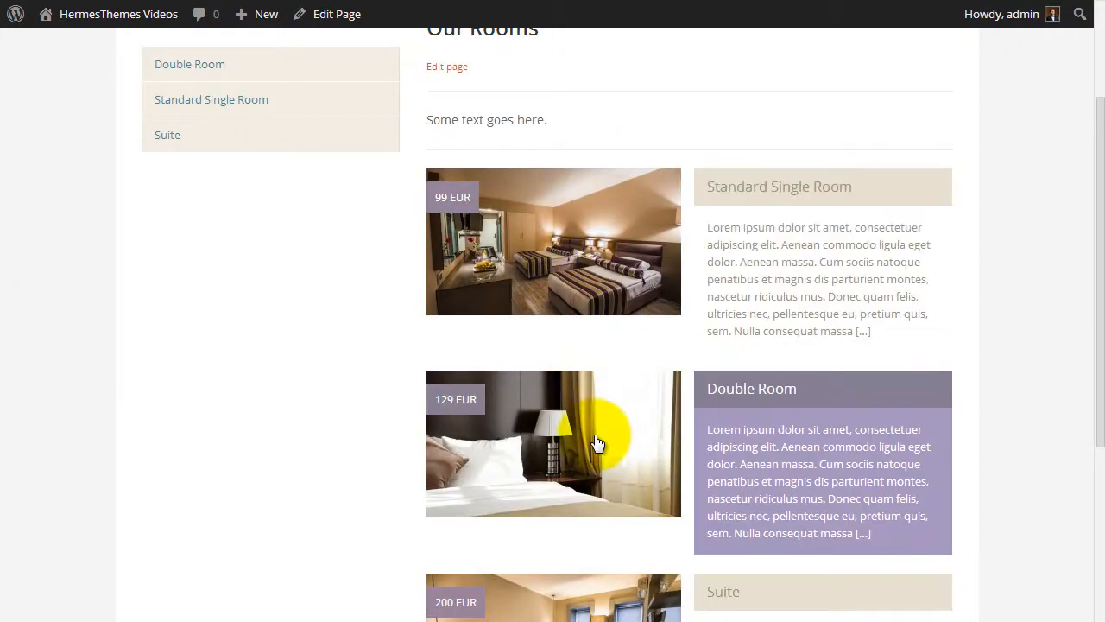
pyautogui.scroll(-3)
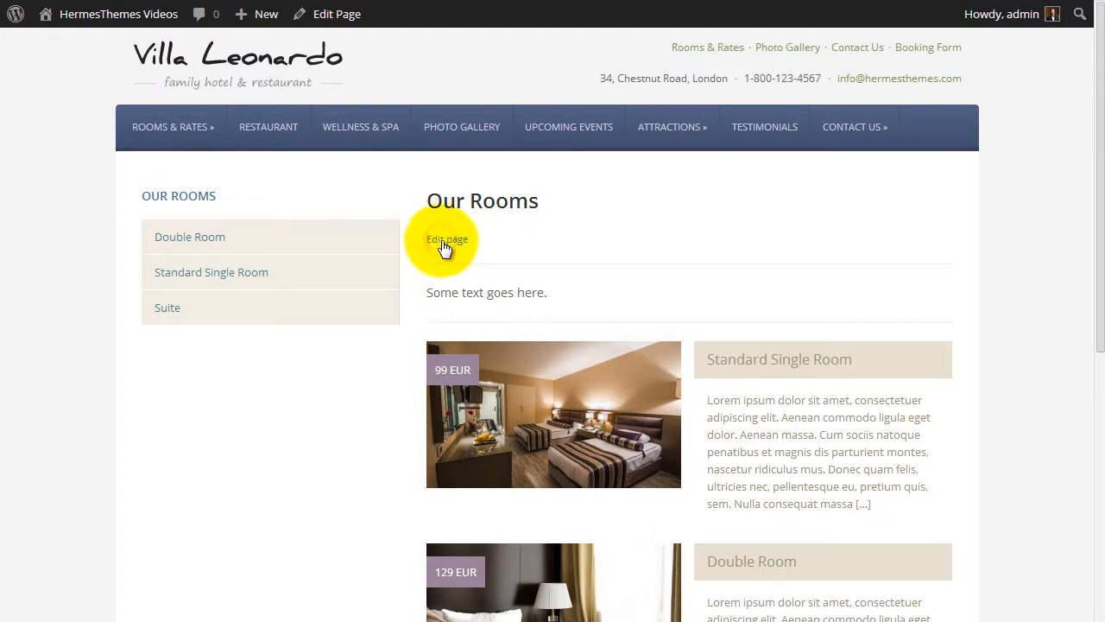
# Set the Our Rooms page template back to Grid, update, and view the page.
pyautogui.click(447, 239)
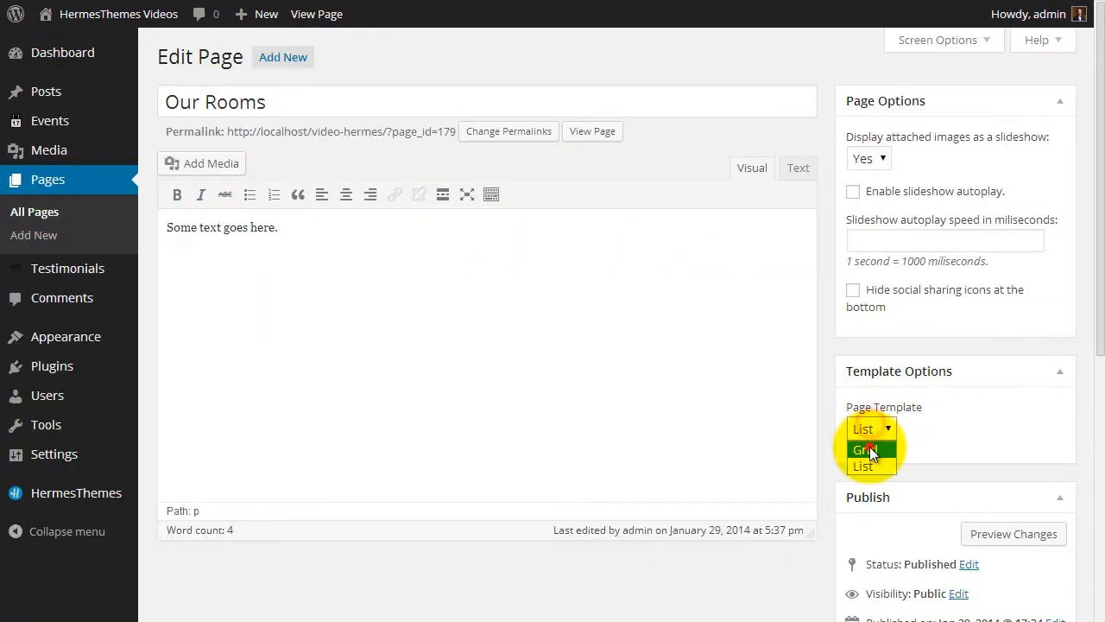
pyautogui.click(867, 449)
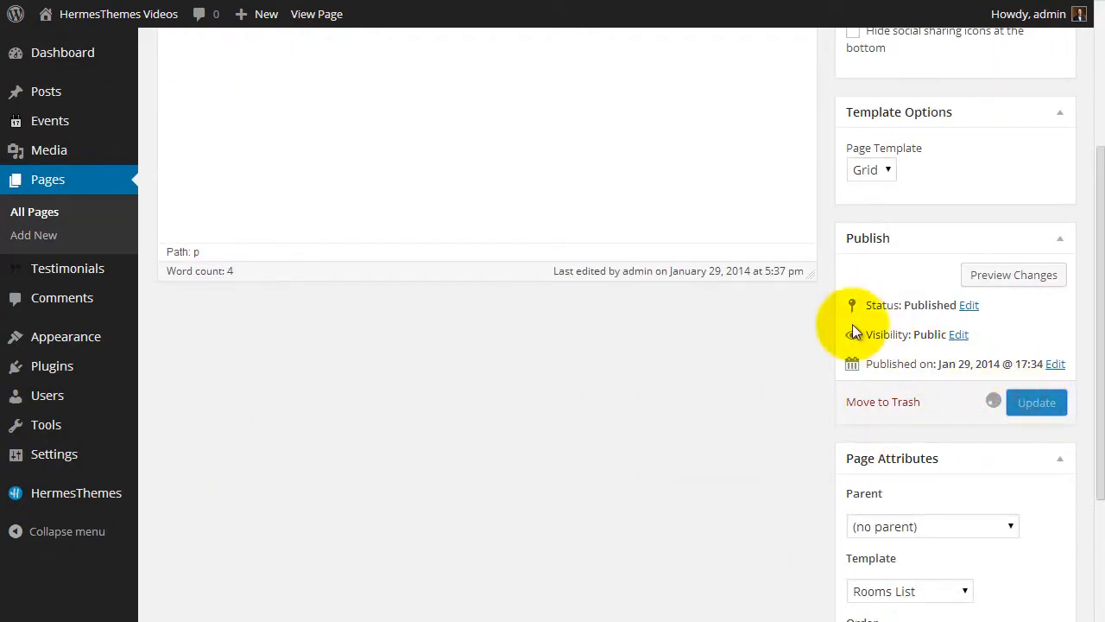
pyautogui.click(1036, 401)
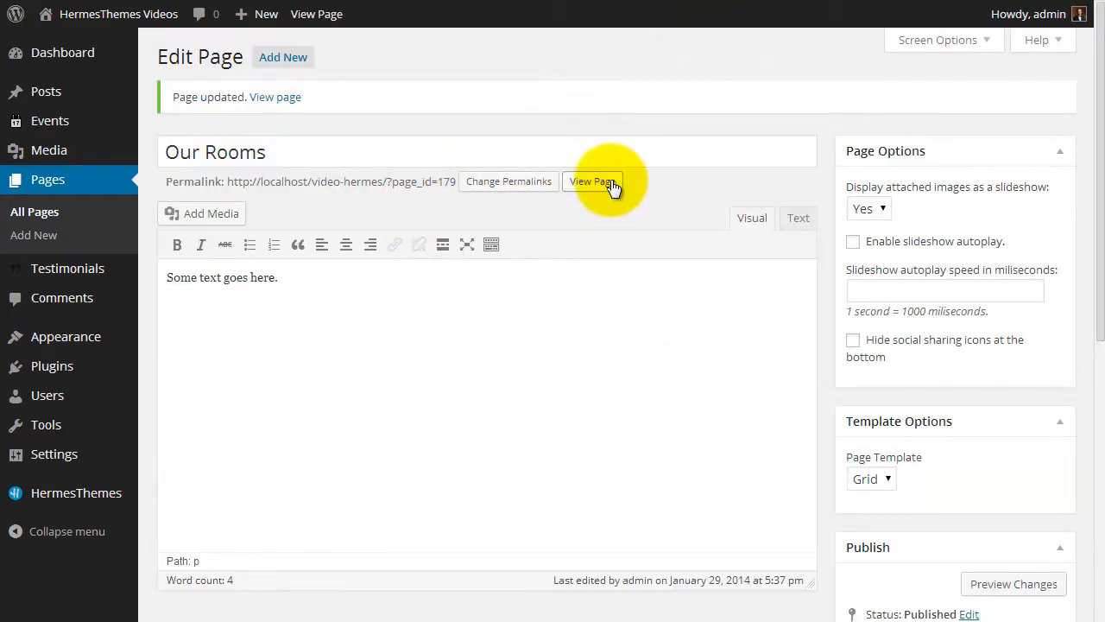
pyautogui.click(593, 181)
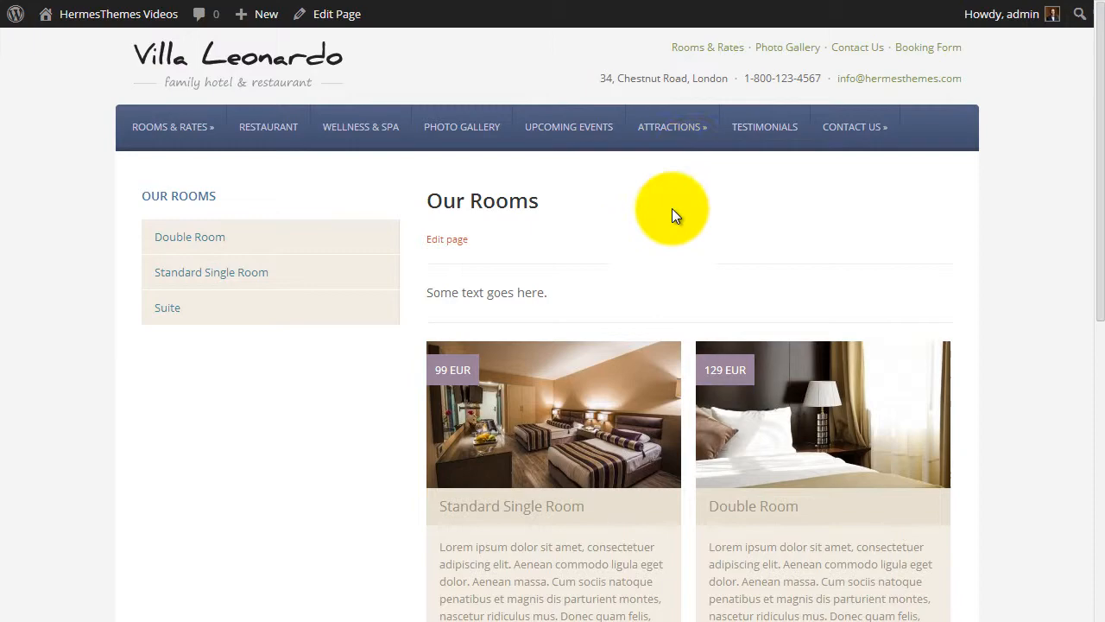
pyautogui.moveTo(1034, 527)
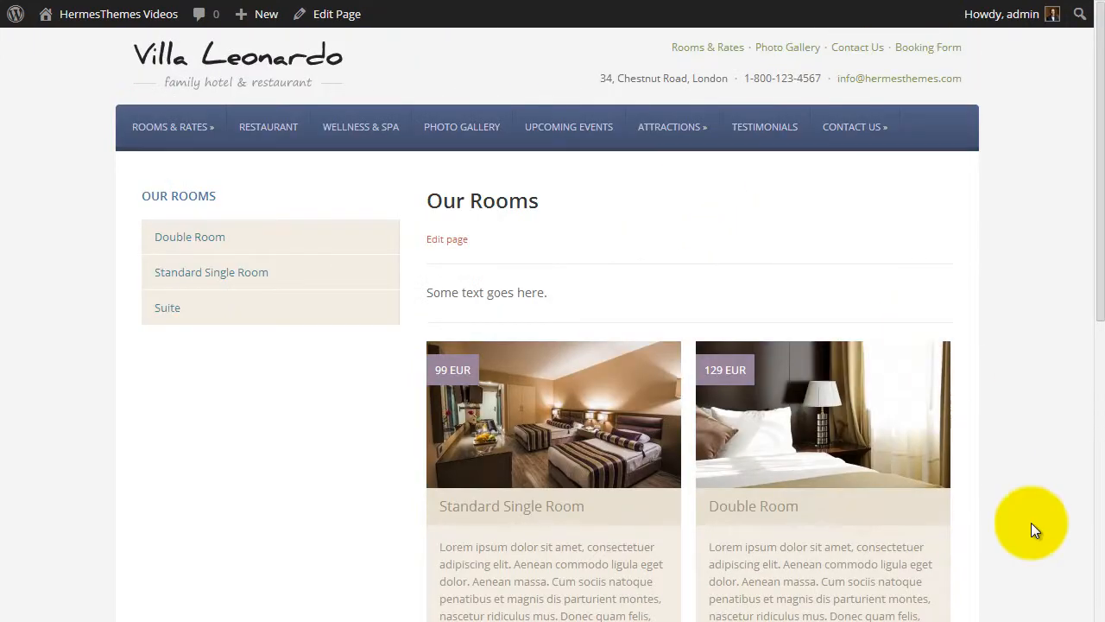